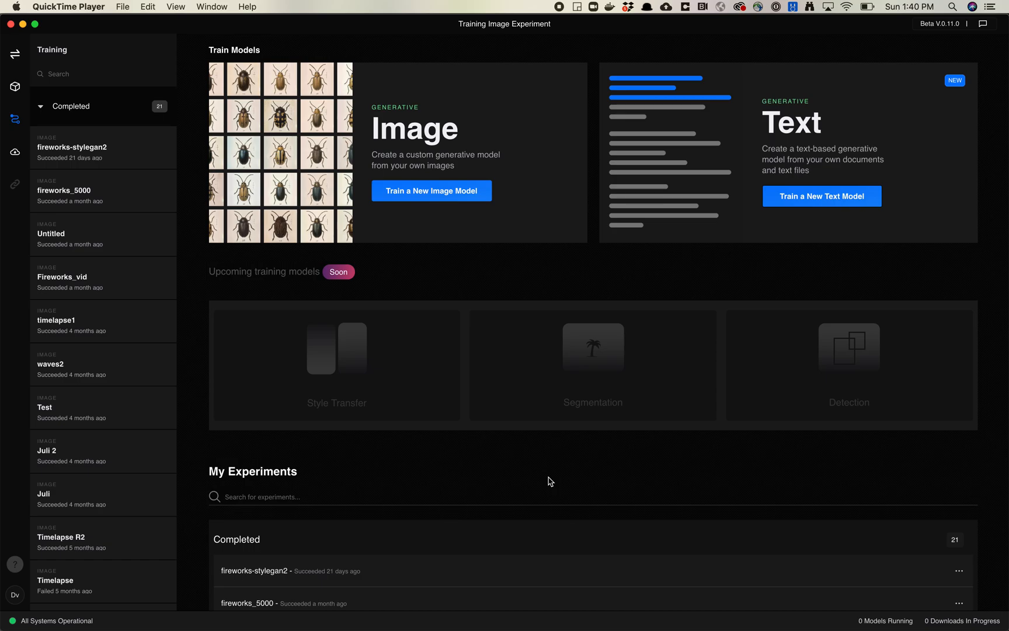
{"action": "mouse_move", "coordinate": [467, 406]}
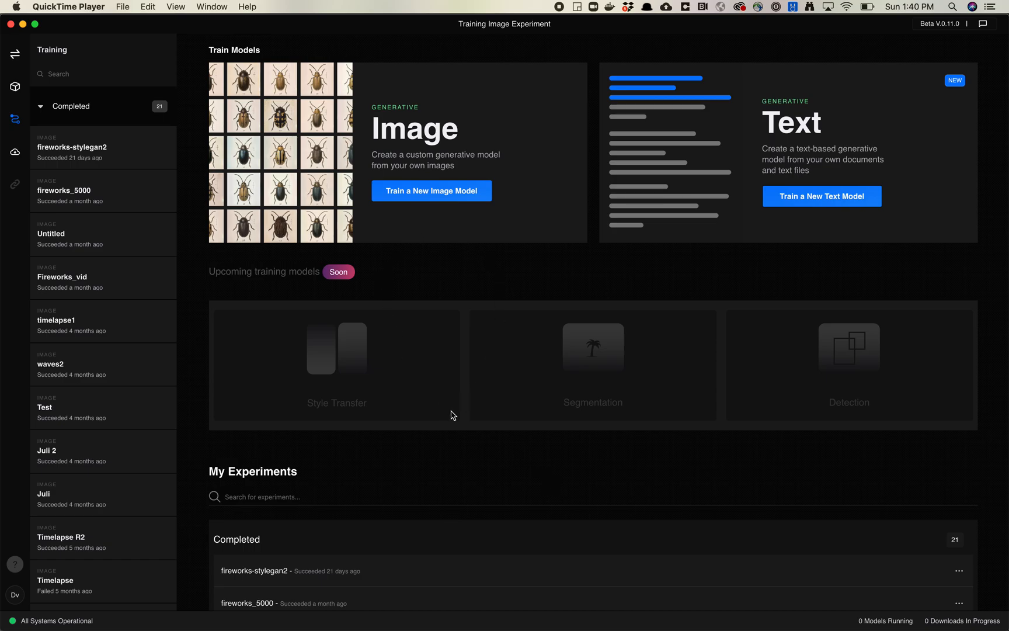
{"action": "mouse_move", "coordinate": [638, 451]}
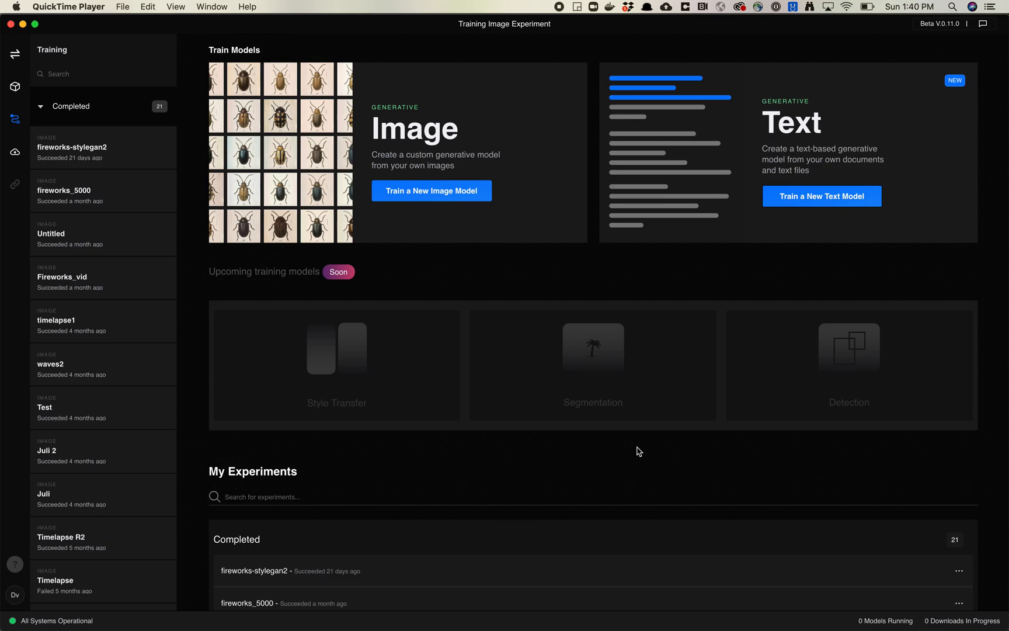
{"action": "mouse_move", "coordinate": [487, 303]}
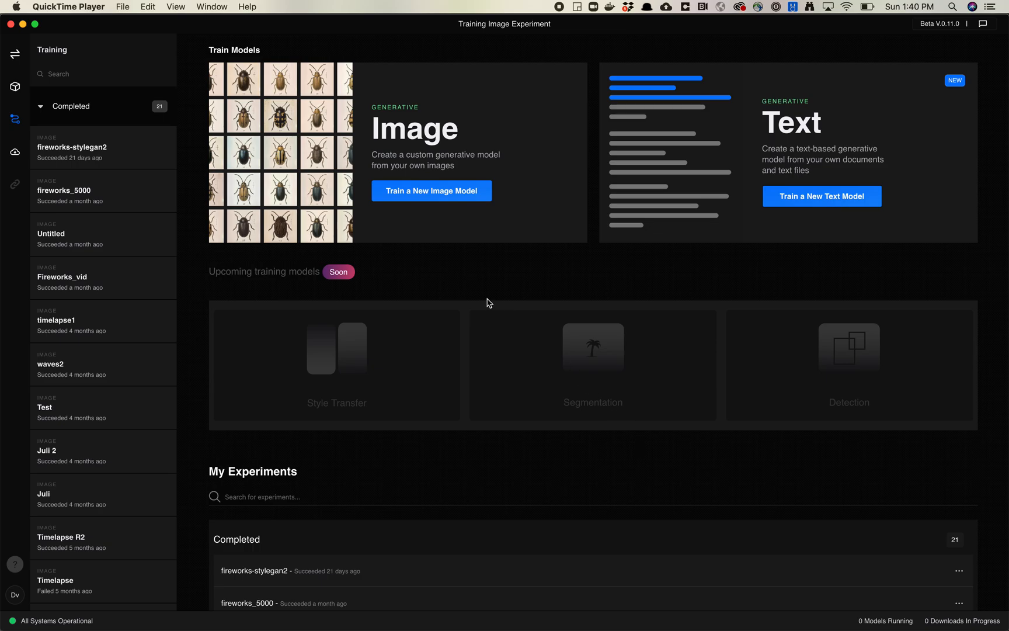
{"action": "mouse_move", "coordinate": [431, 198]}
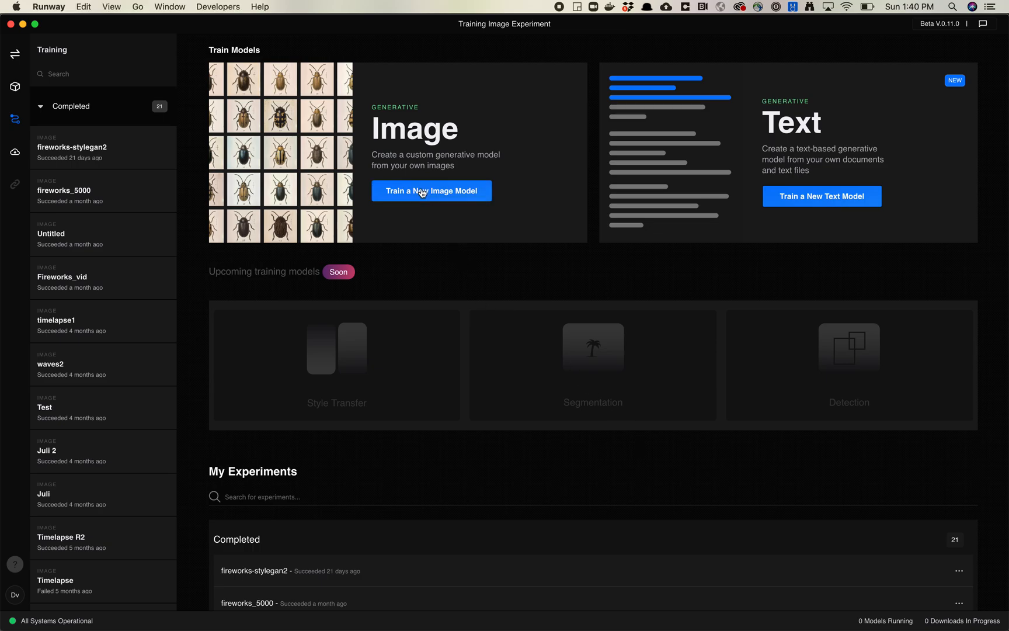
- Create a new image training experiment named 'Dataset Test'
{"action": "left_click", "coordinate": [433, 190]}
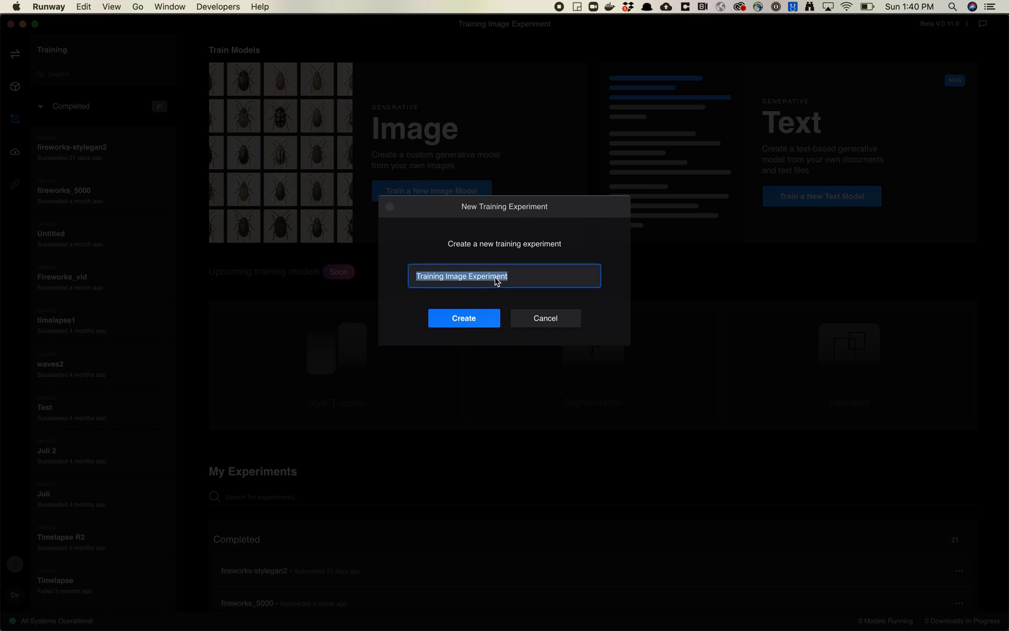
{"action": "type", "text": "Dataset"}
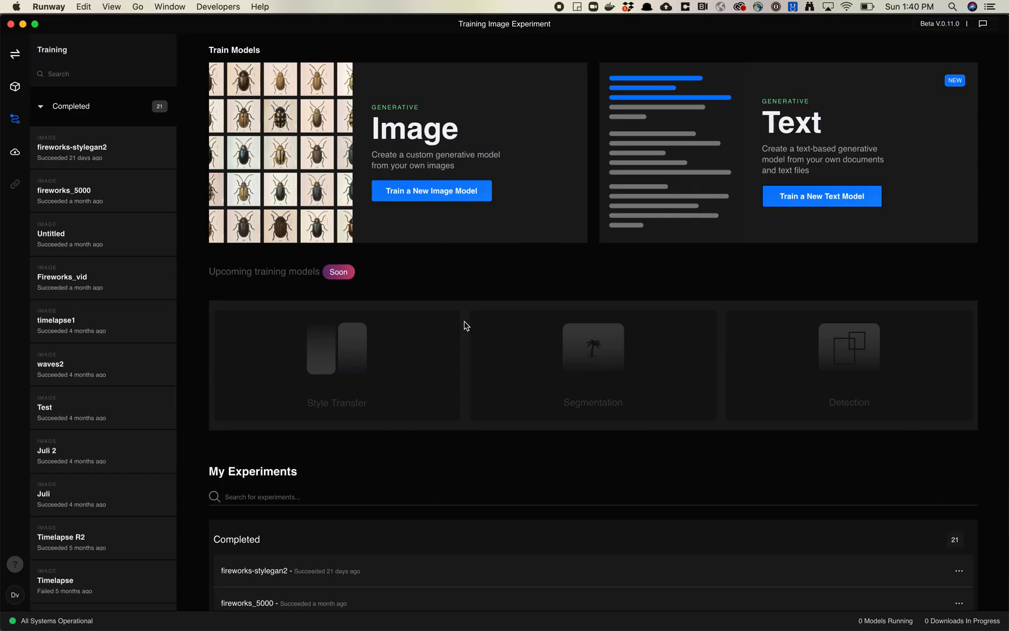
{"action": "left_click", "coordinate": [431, 191]}
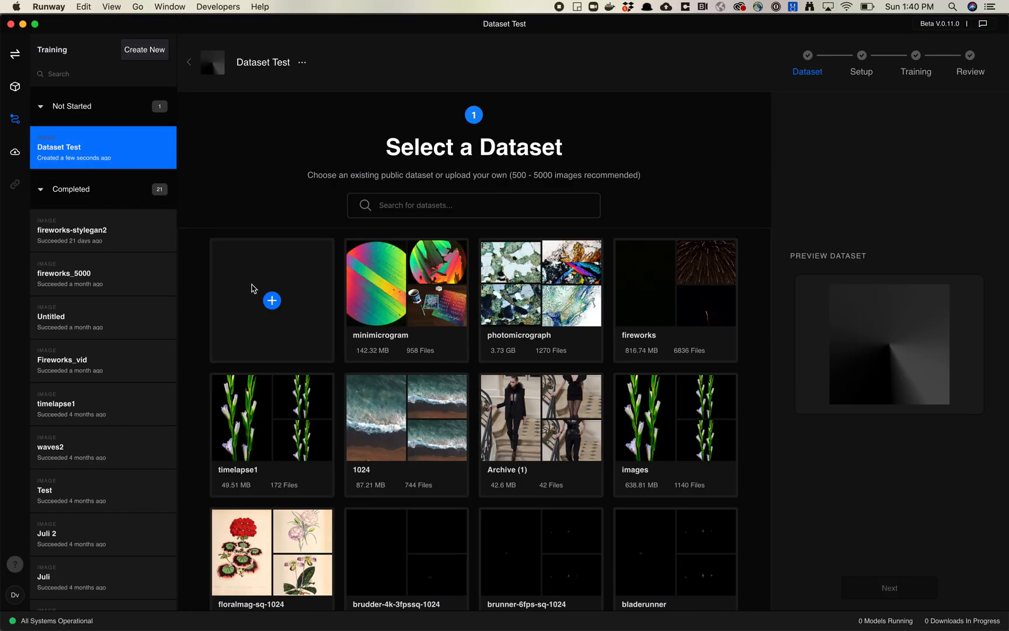
{"action": "mouse_move", "coordinate": [451, 352]}
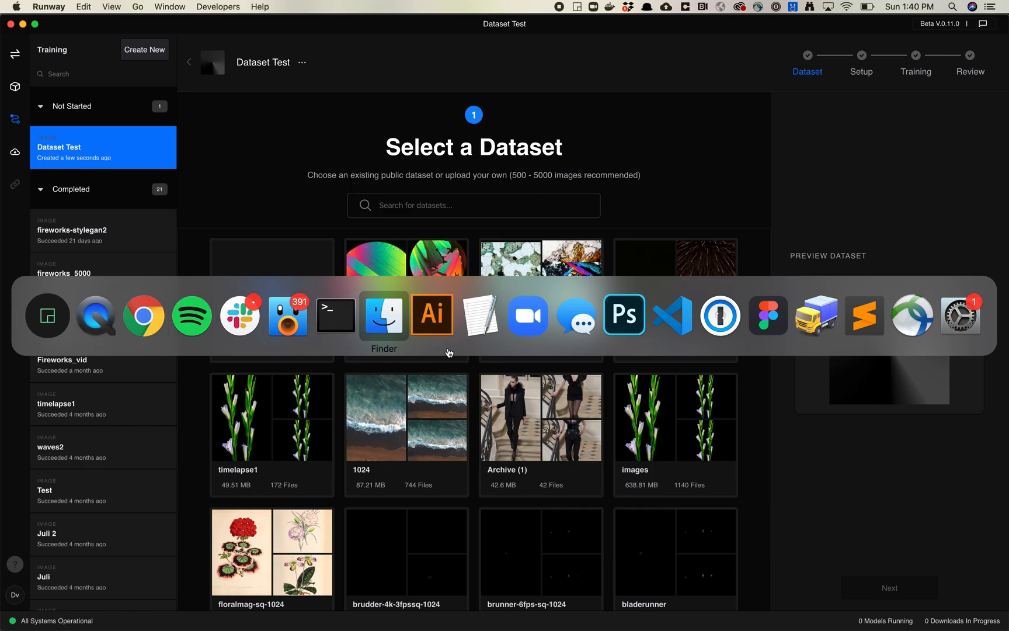
- Bring Finder forward and select the artisjok folder in repos
{"action": "left_click", "coordinate": [383, 315]}
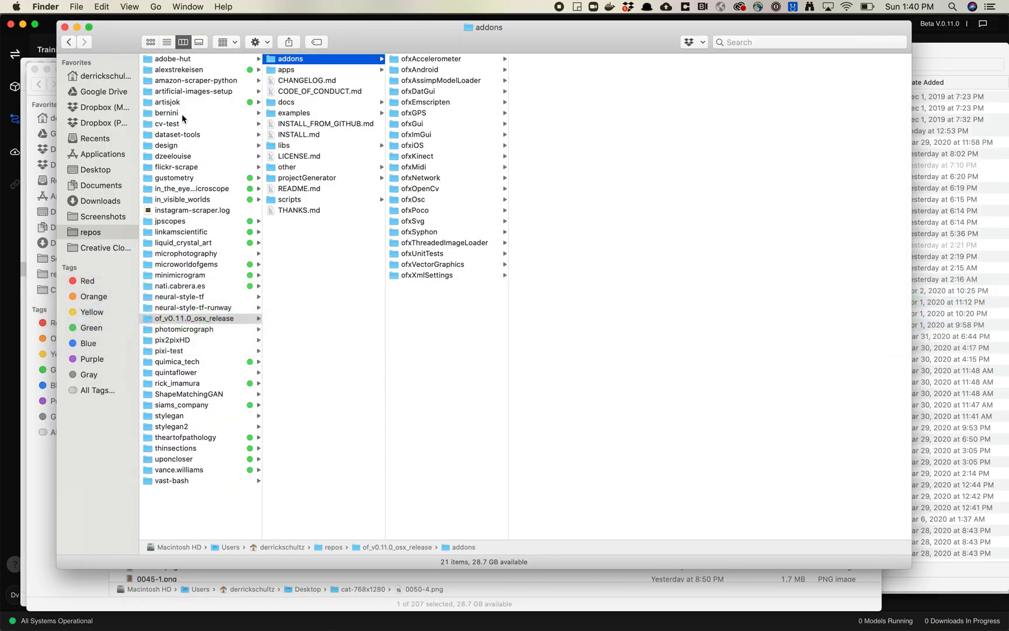
{"action": "left_click", "coordinate": [167, 102]}
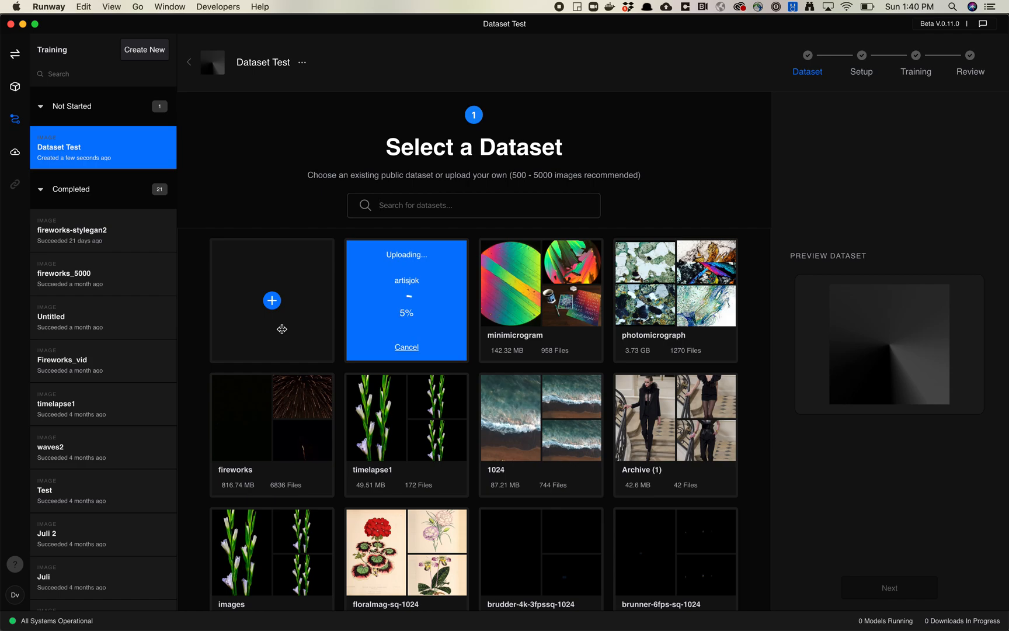
{"action": "mouse_move", "coordinate": [285, 332]}
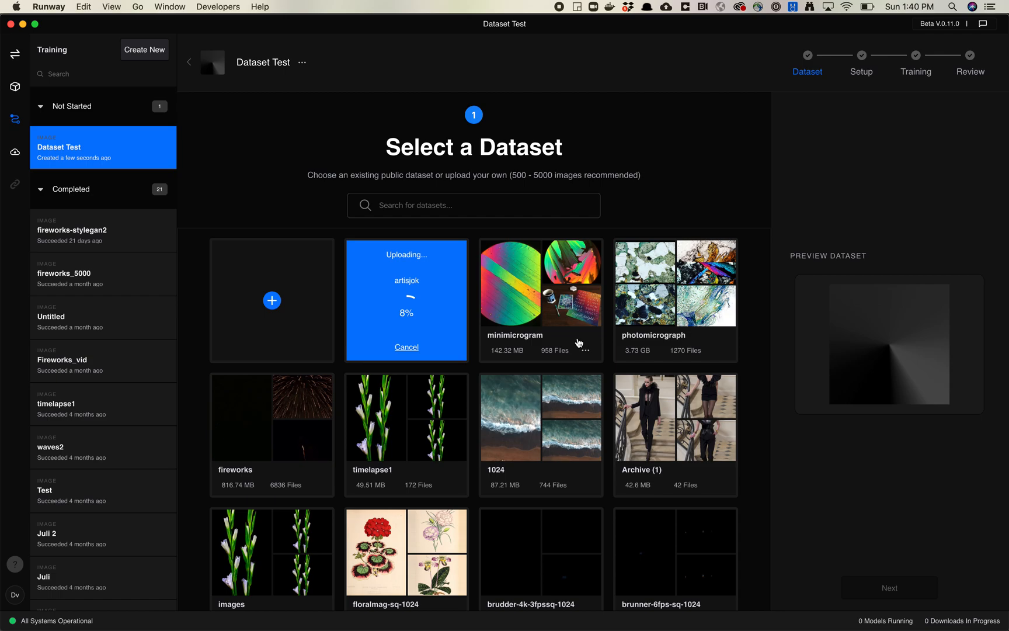
{"action": "mouse_move", "coordinate": [267, 319]}
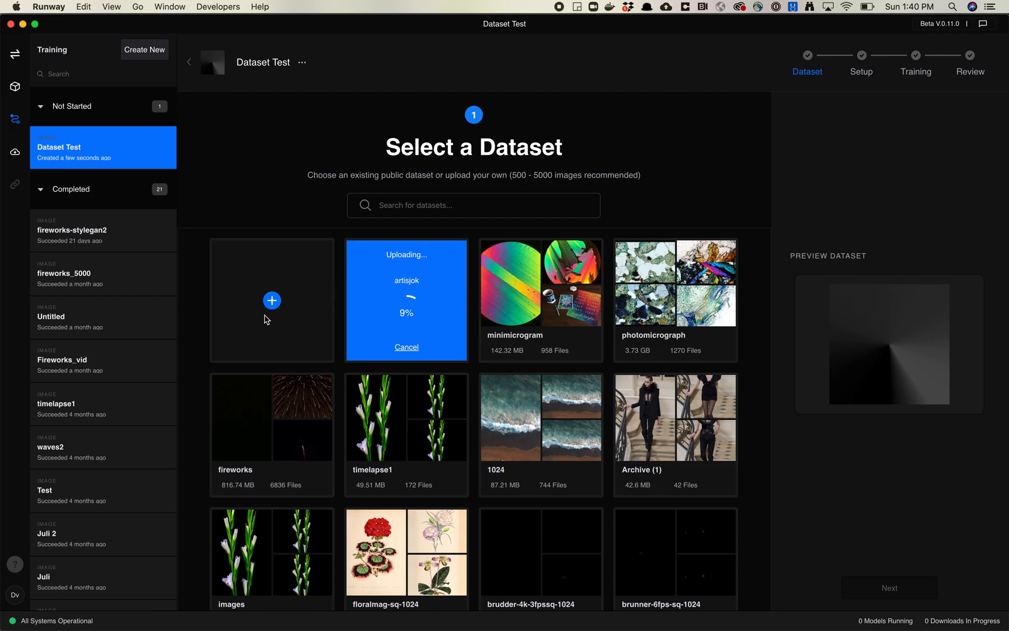
{"action": "mouse_move", "coordinate": [244, 333]}
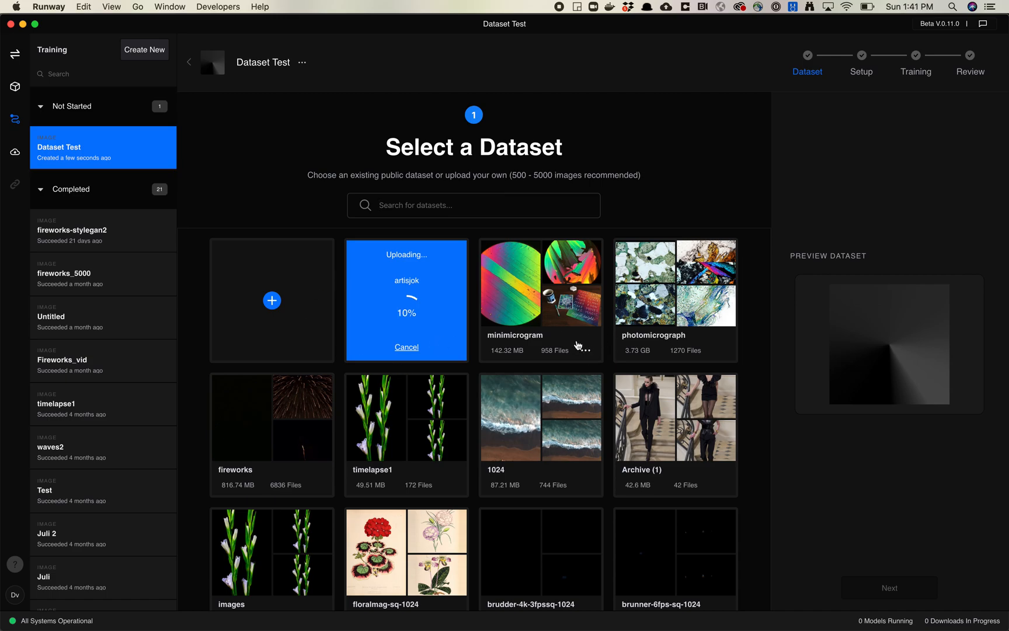
{"action": "mouse_move", "coordinate": [566, 338]}
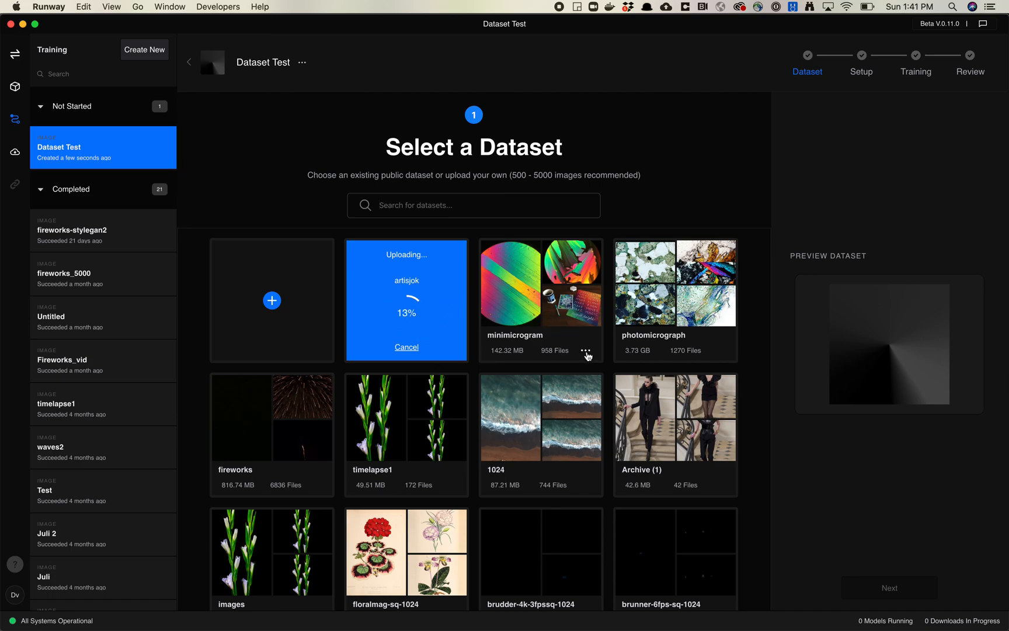
- Bring up the actions menu on the minimicrogram dataset card
{"action": "left_click", "coordinate": [585, 355]}
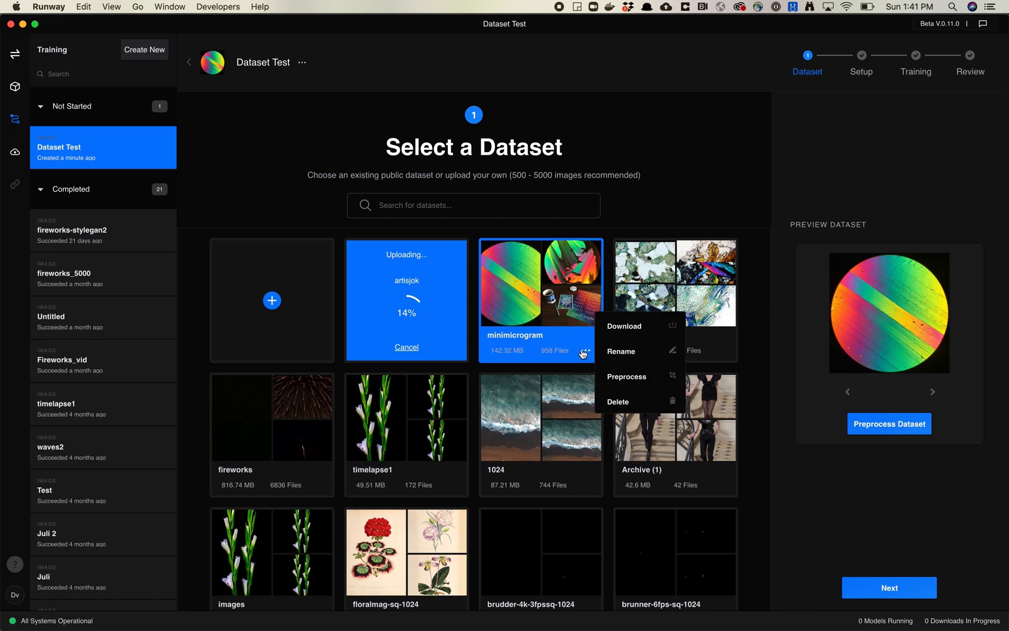
{"action": "mouse_move", "coordinate": [626, 380]}
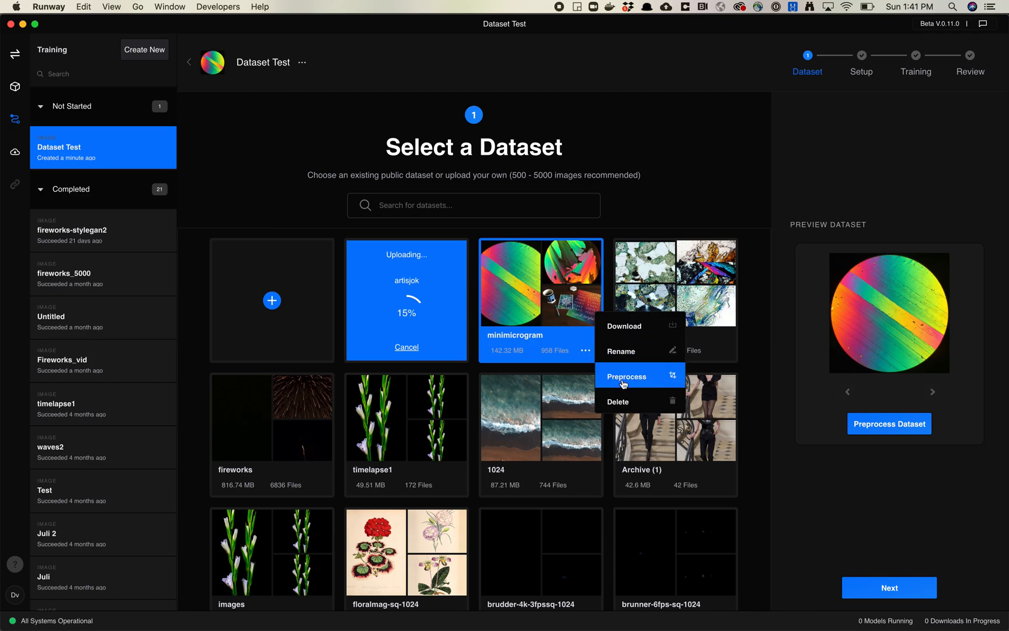
- Start preprocessing minimicrogram and scroll through its 958 uncropped images
{"action": "left_click", "coordinate": [627, 376]}
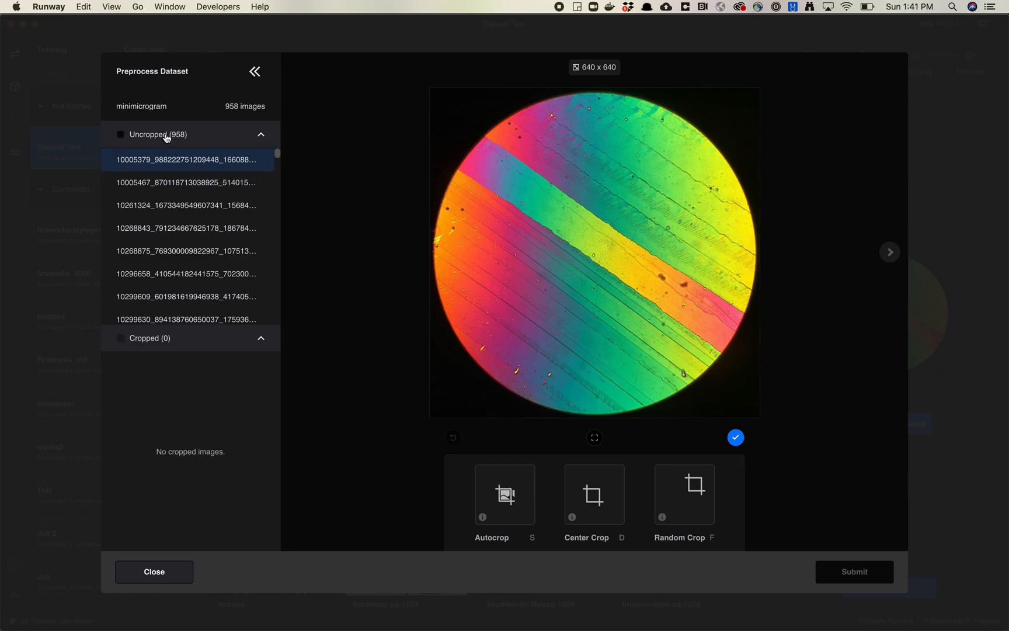
{"action": "scroll", "scroll_direction": "down", "scroll_amount": 3}
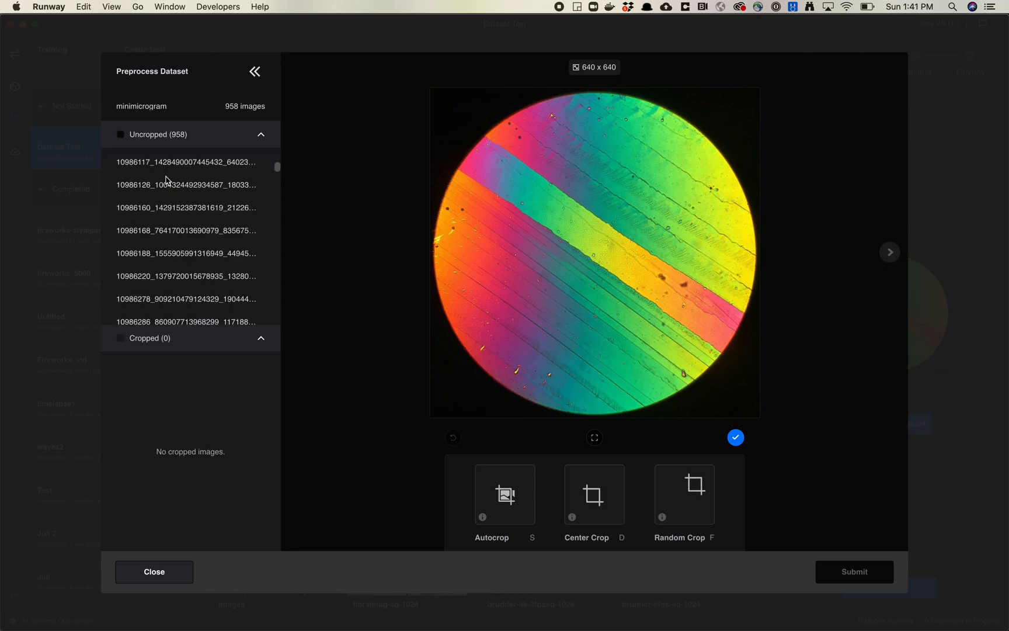
{"action": "scroll", "scroll_direction": "down", "scroll_amount": 3}
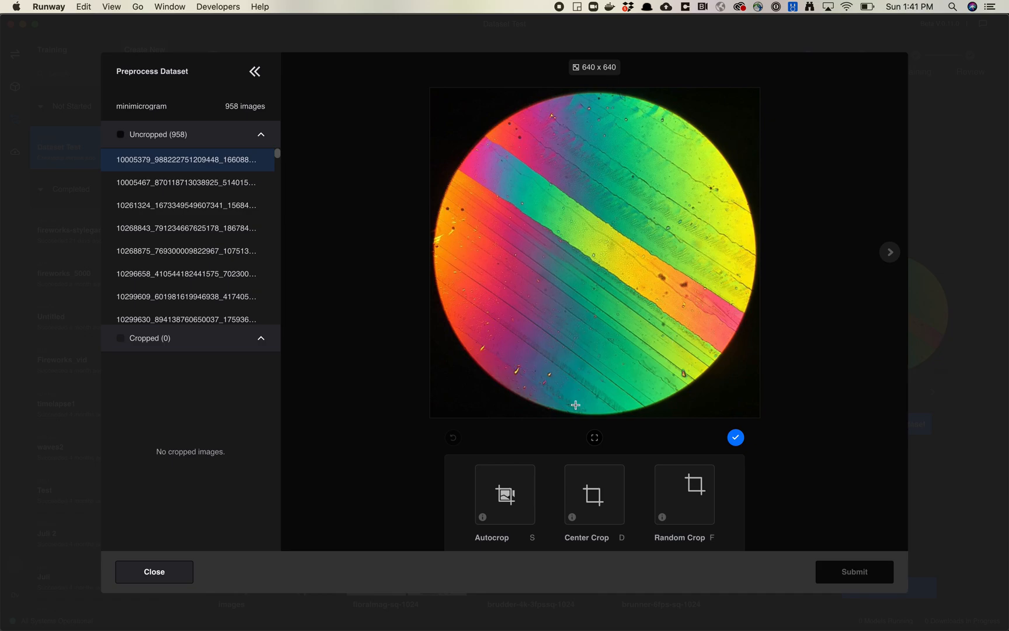
{"action": "mouse_move", "coordinate": [594, 438]}
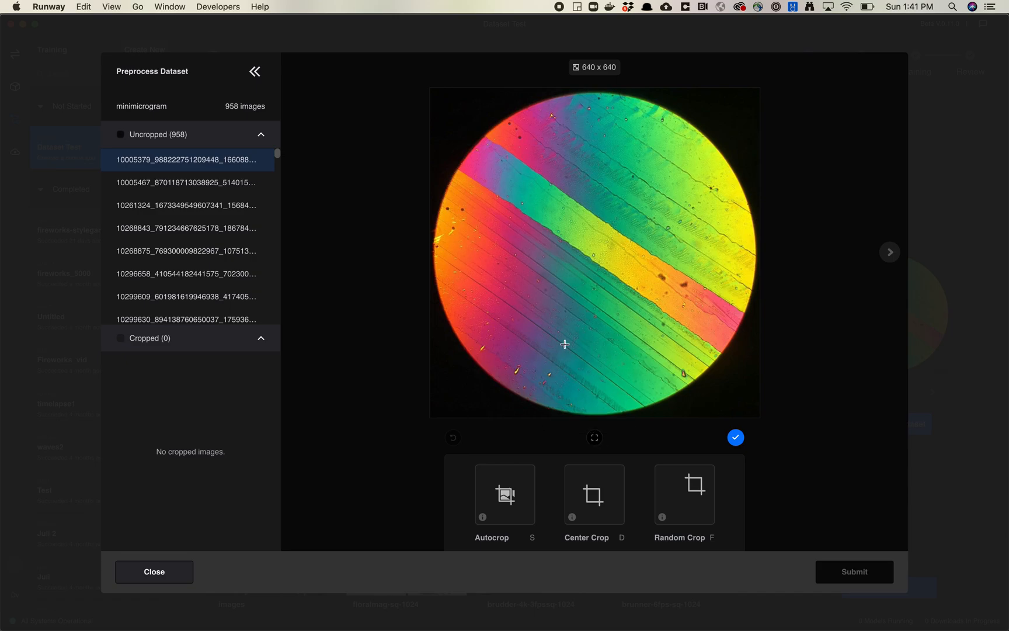
{"action": "mouse_move", "coordinate": [577, 364]}
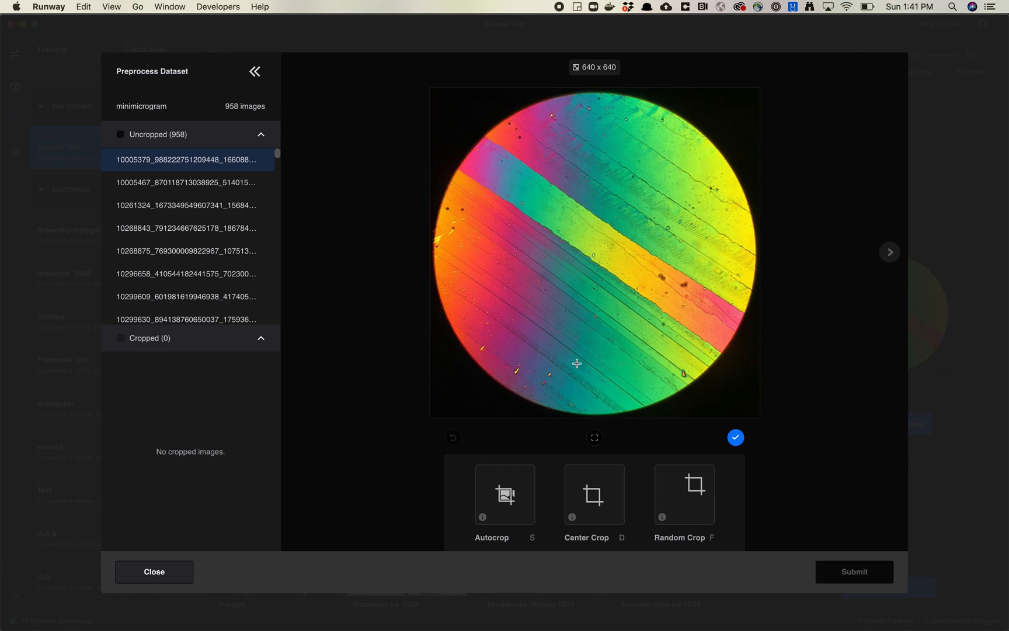
{"action": "mouse_move", "coordinate": [592, 357]}
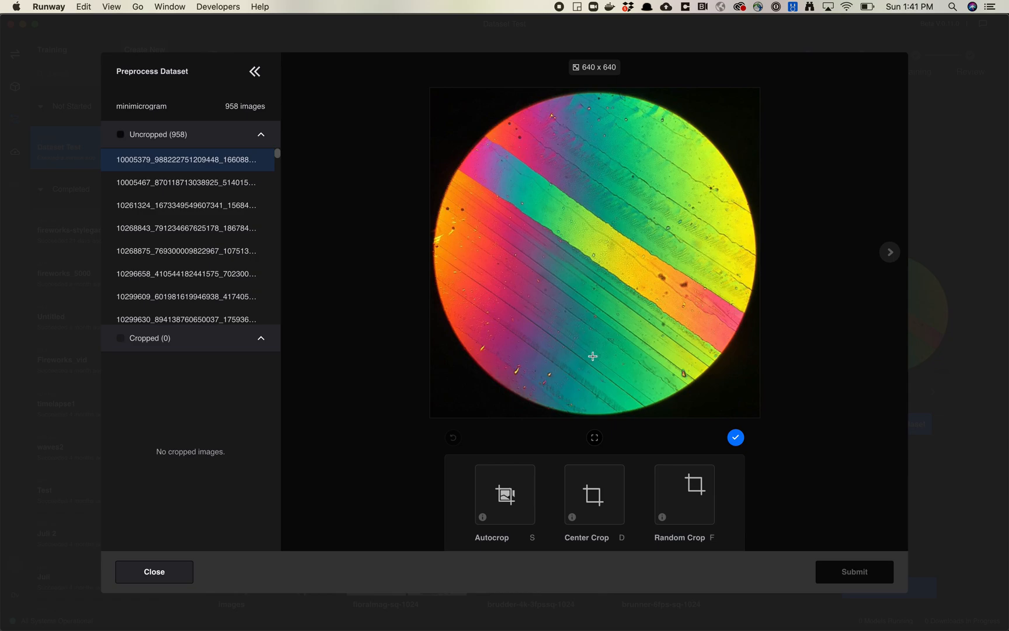
- Try center and automatic crops on the first minimicrogram image, then view the next image
{"action": "left_click", "coordinate": [595, 495]}
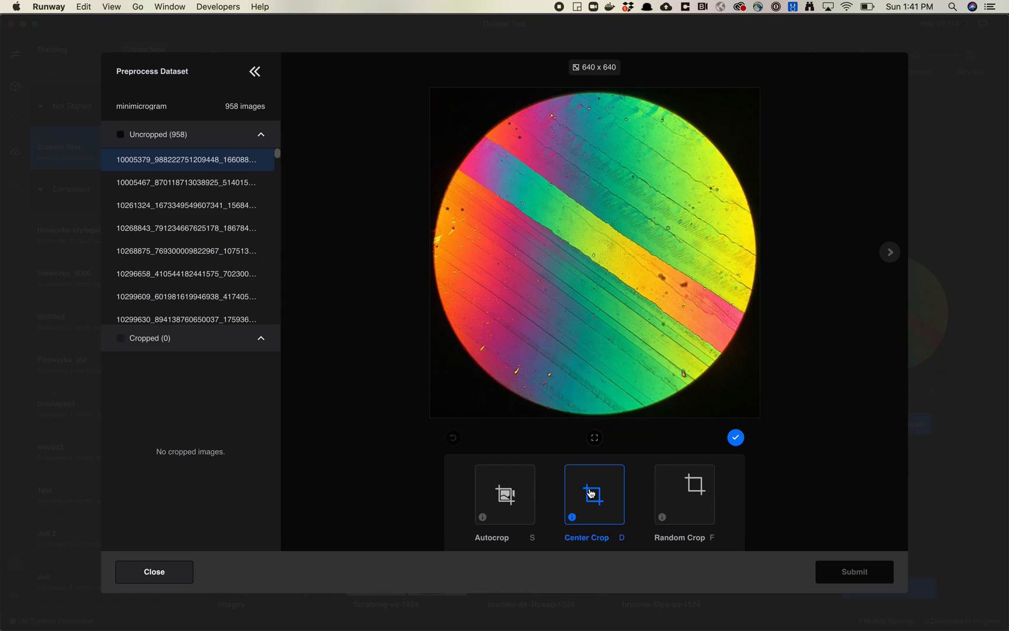
{"action": "left_click", "coordinate": [505, 494]}
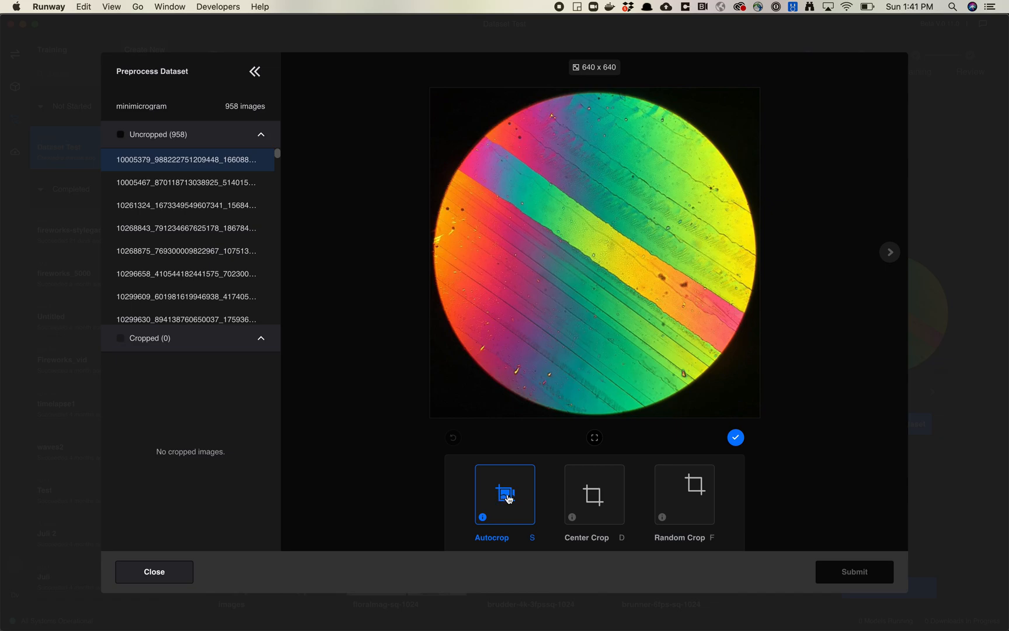
{"action": "mouse_move", "coordinate": [514, 503]}
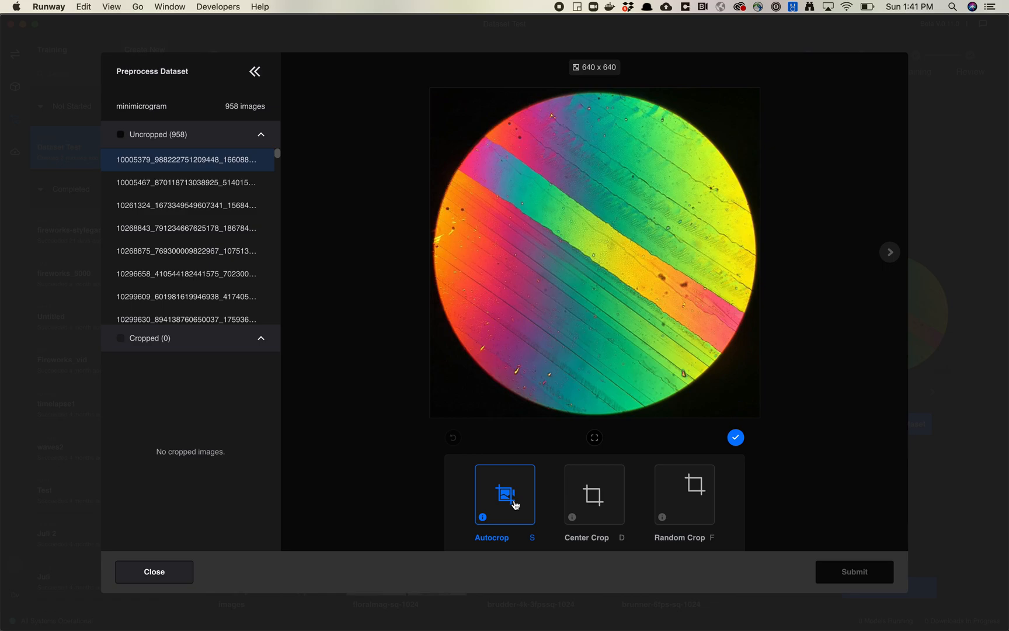
{"action": "left_click", "coordinate": [593, 494]}
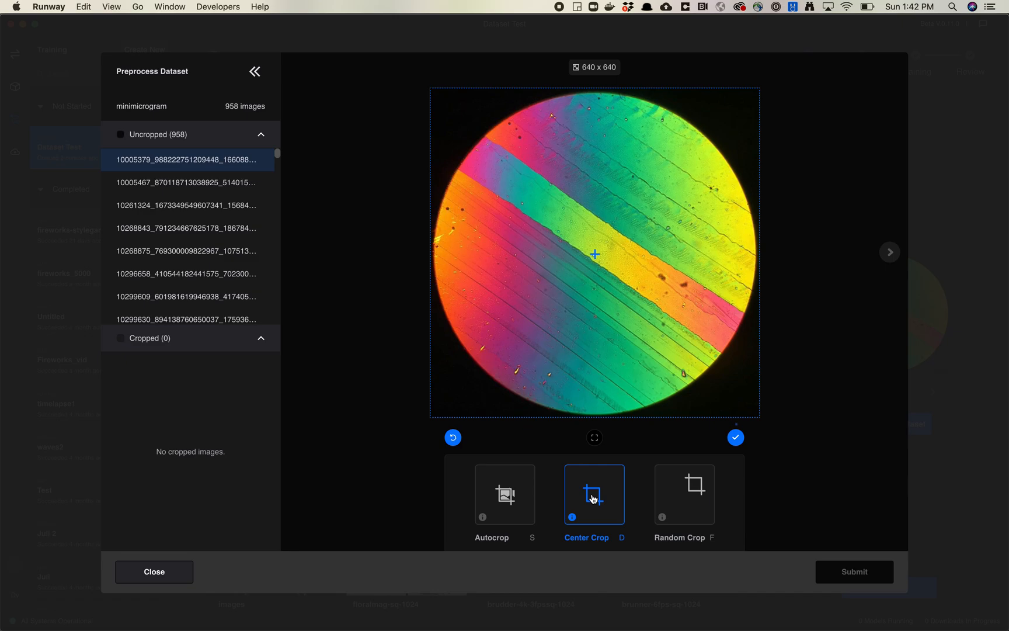
{"action": "left_click", "coordinate": [187, 250]}
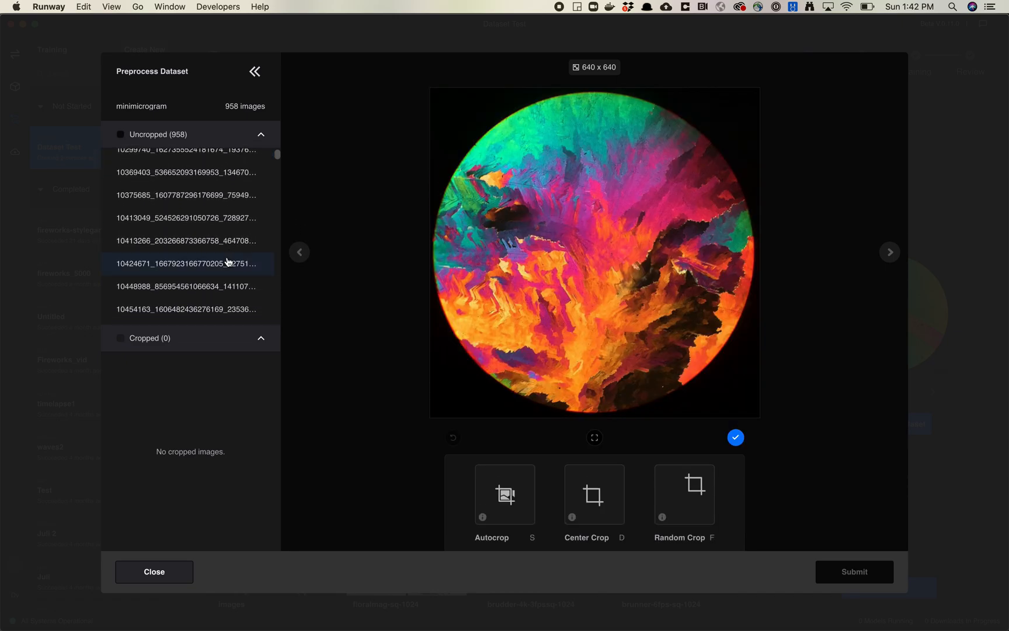
- Preview several minimicrogram images from the list, then close preprocessing without cropping
{"action": "left_click", "coordinate": [888, 251]}
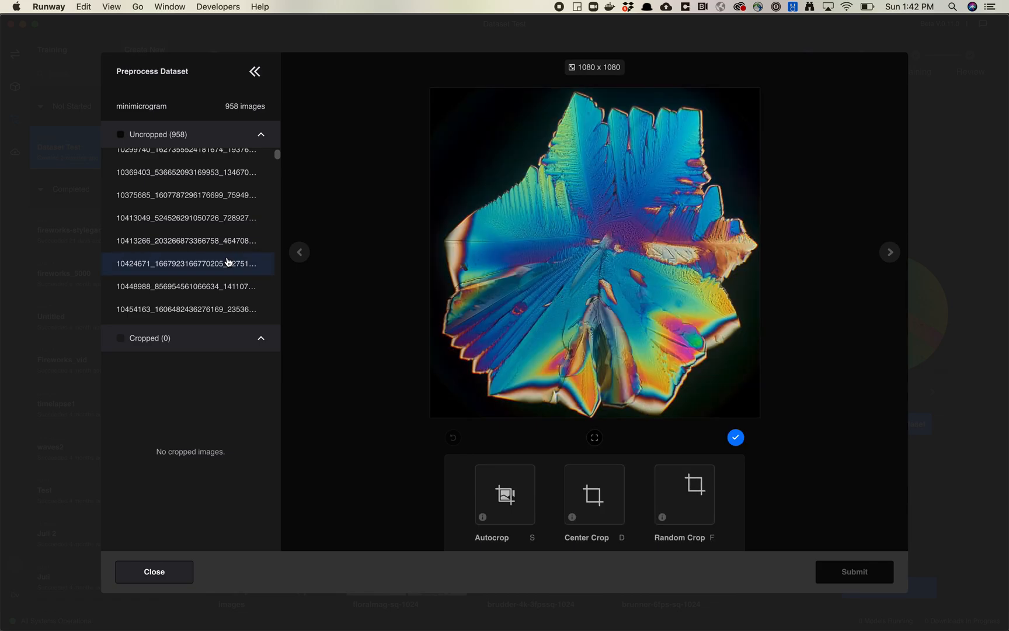
{"action": "left_click", "coordinate": [187, 286]}
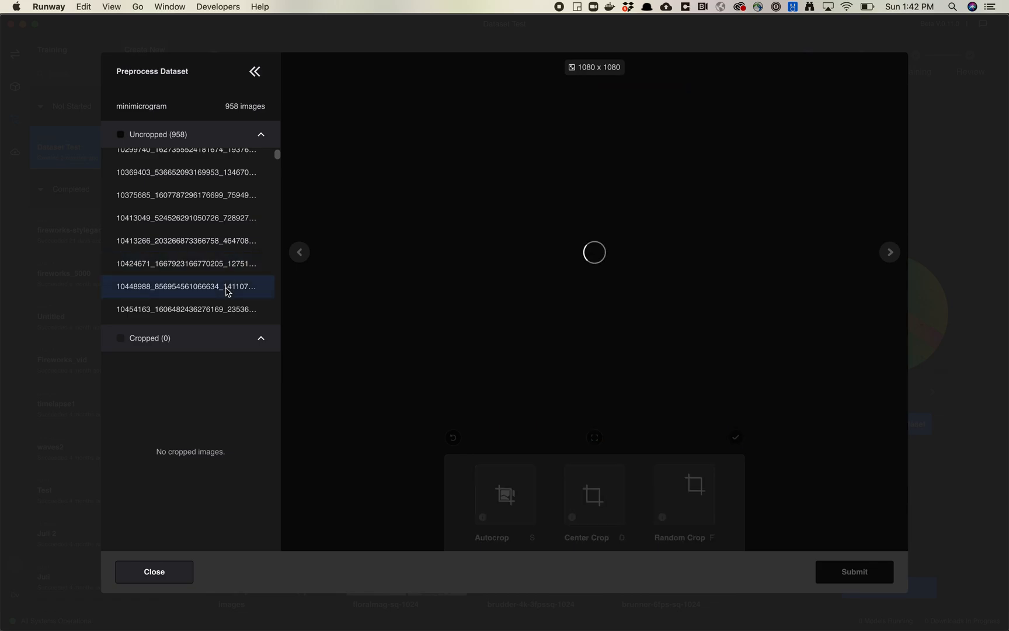
{"action": "scroll", "scroll_direction": "down", "scroll_amount": 3}
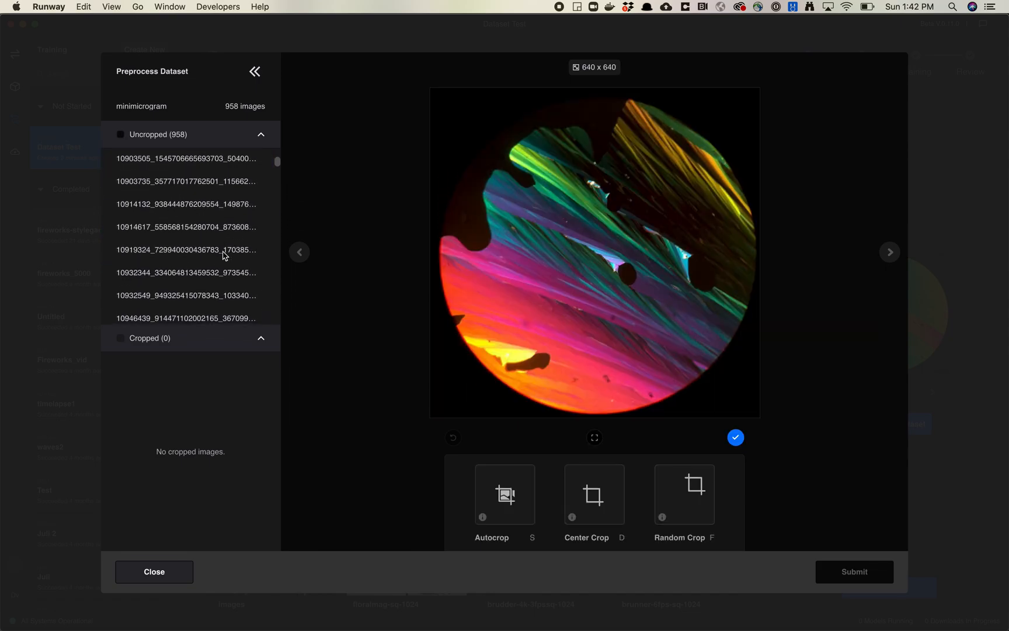
{"action": "left_click", "coordinate": [187, 250]}
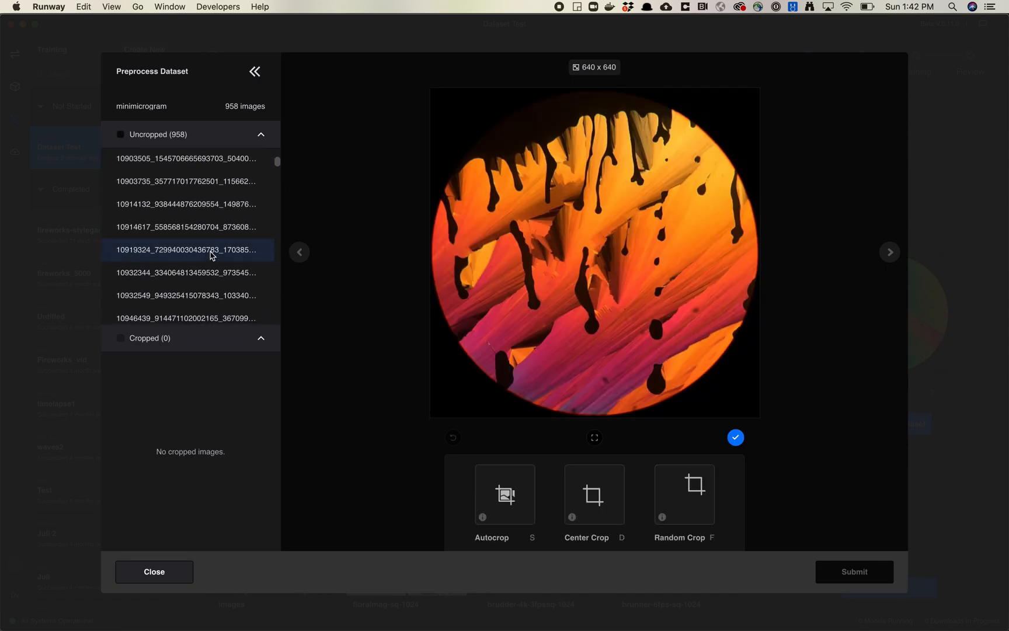
{"action": "left_click", "coordinate": [187, 295]}
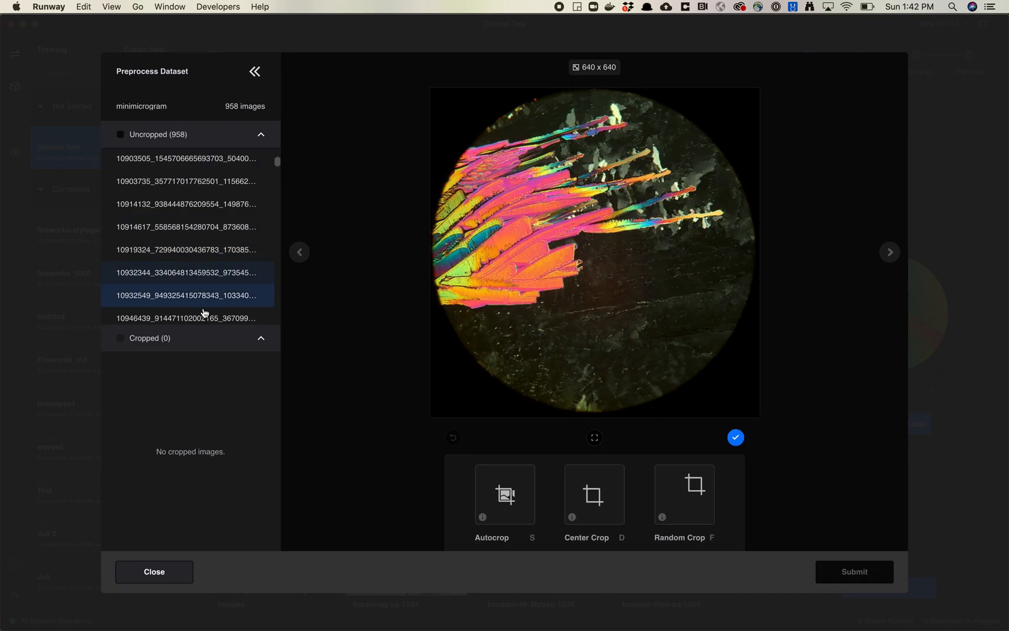
{"action": "left_click", "coordinate": [155, 571]}
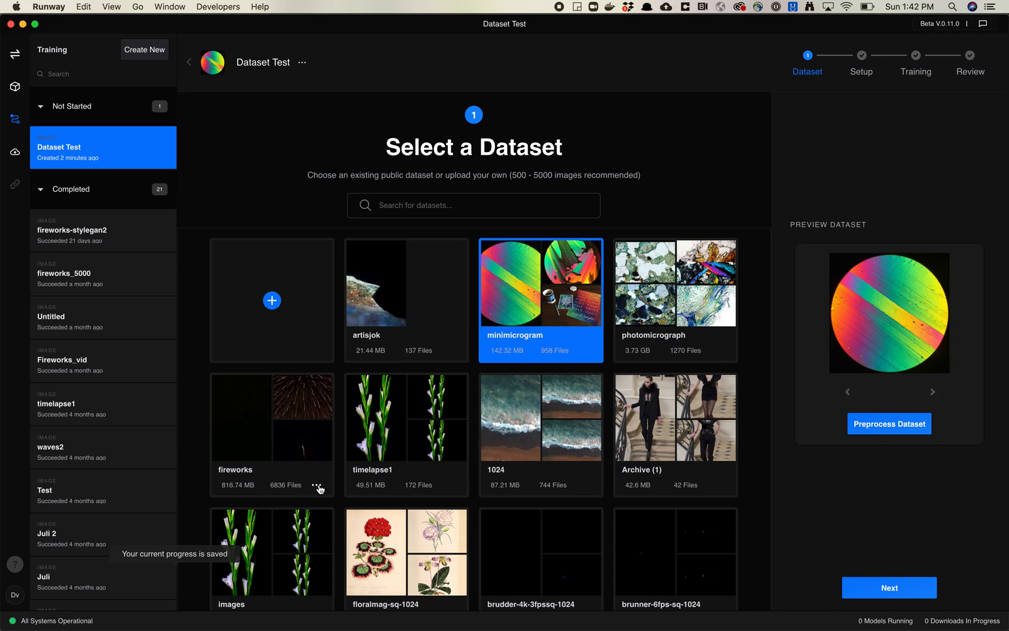
- Select the fireworks card, then choose the artisjok dataset with 137 files
{"action": "left_click", "coordinate": [889, 424]}
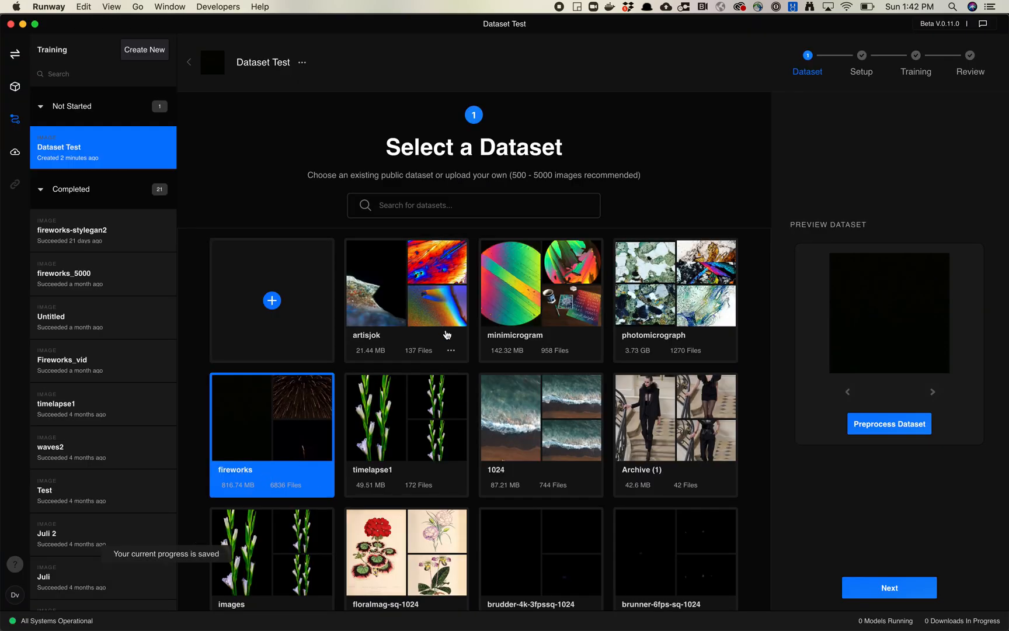
{"action": "left_click", "coordinate": [887, 424]}
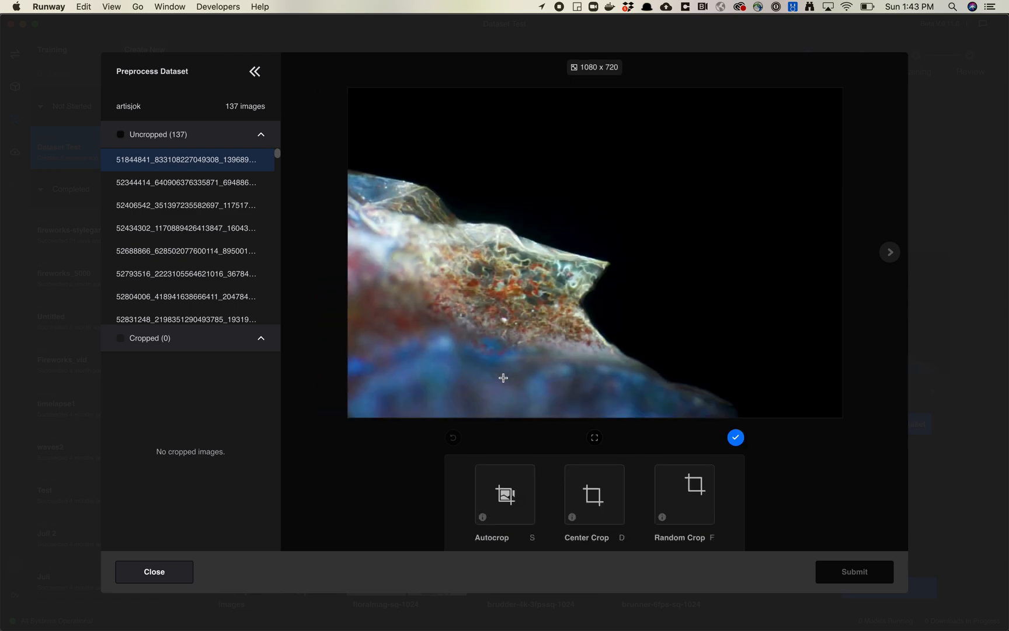
{"action": "mouse_move", "coordinate": [703, 351]}
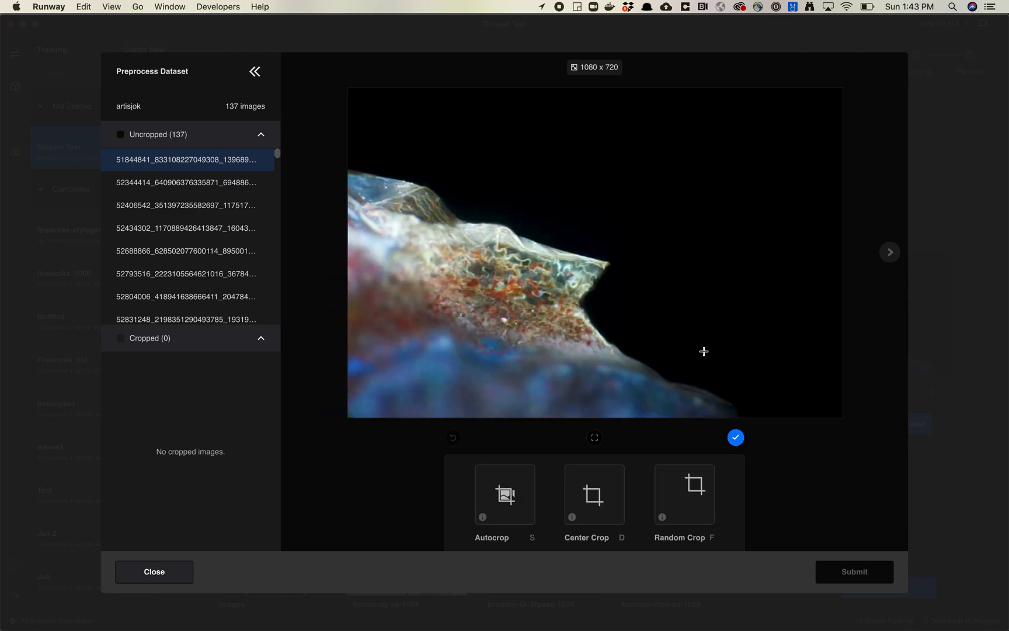
- Try several random 720×720 crops on the first artisjok image, then settle on Center Crop
{"action": "left_click", "coordinate": [594, 494]}
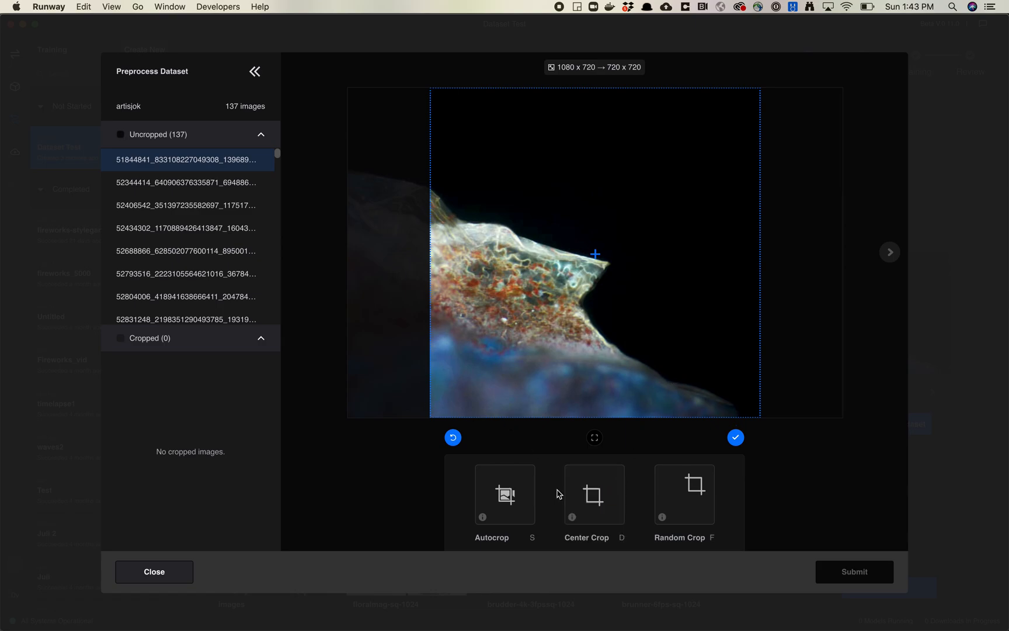
{"action": "left_click", "coordinate": [684, 494]}
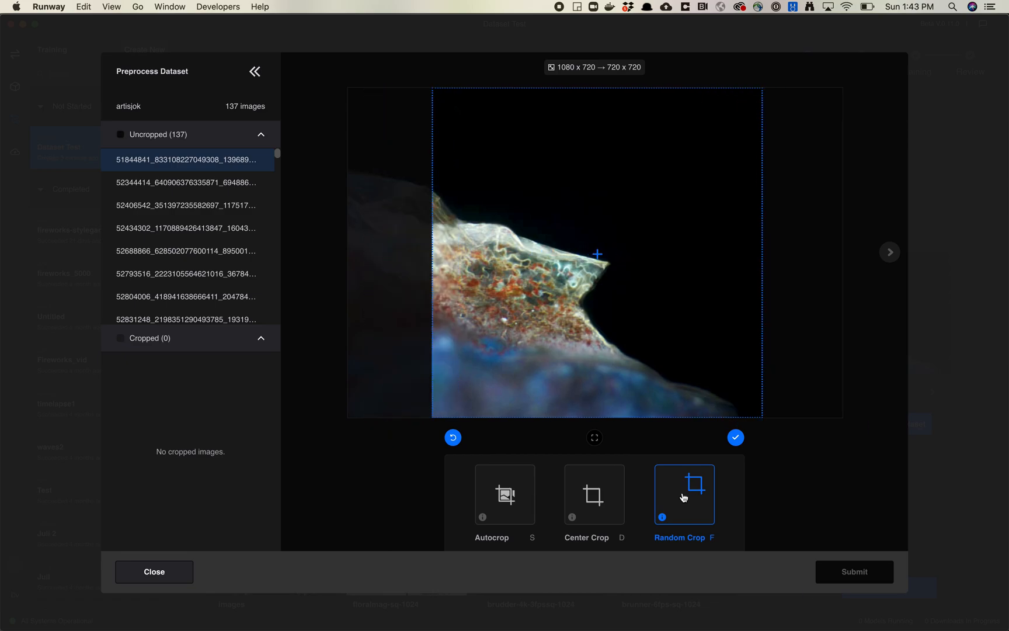
{"action": "left_click_drag", "start_coordinate": [597, 253], "coordinate": [629, 253]}
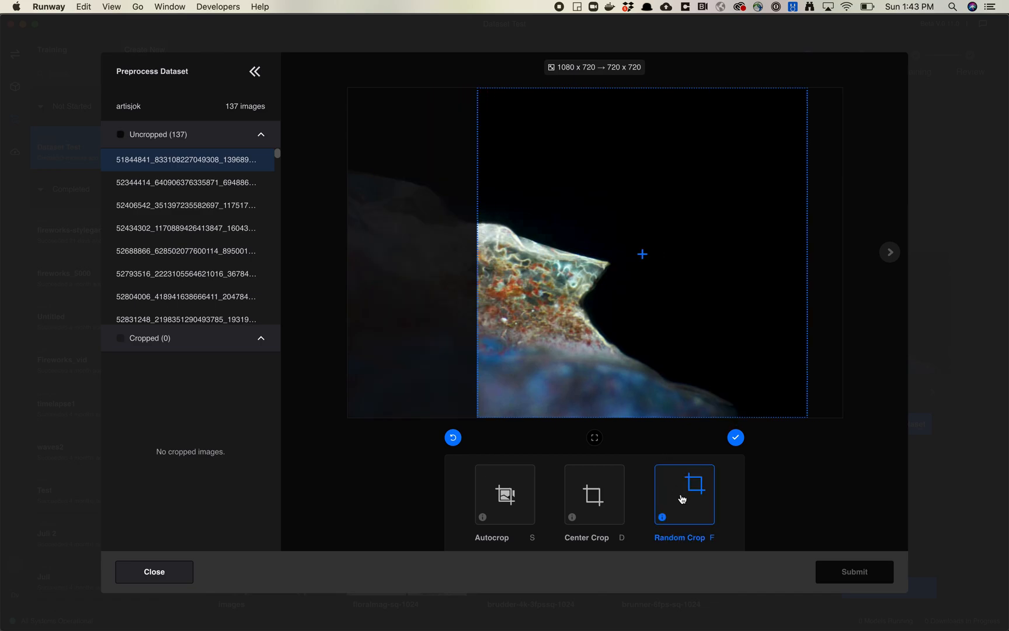
{"action": "left_click", "coordinate": [685, 494]}
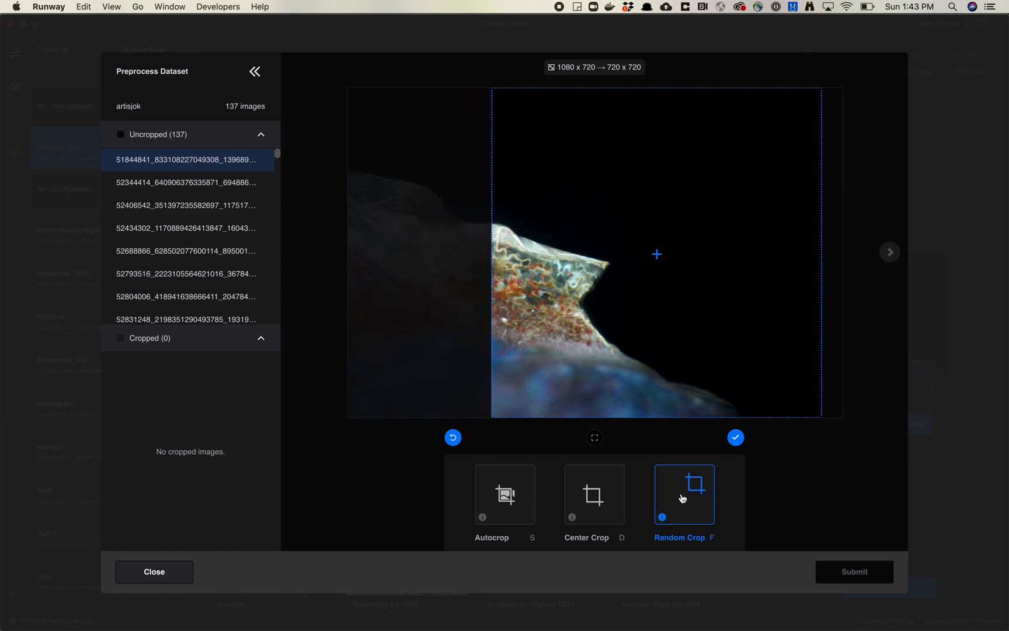
{"action": "left_click", "coordinate": [683, 494]}
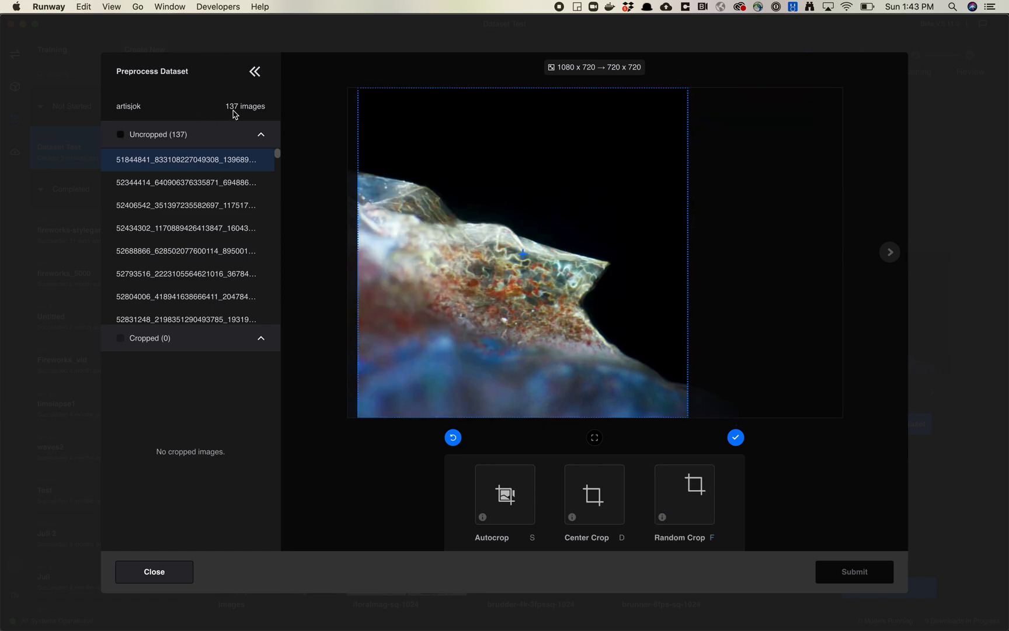
{"action": "mouse_move", "coordinate": [535, 367]}
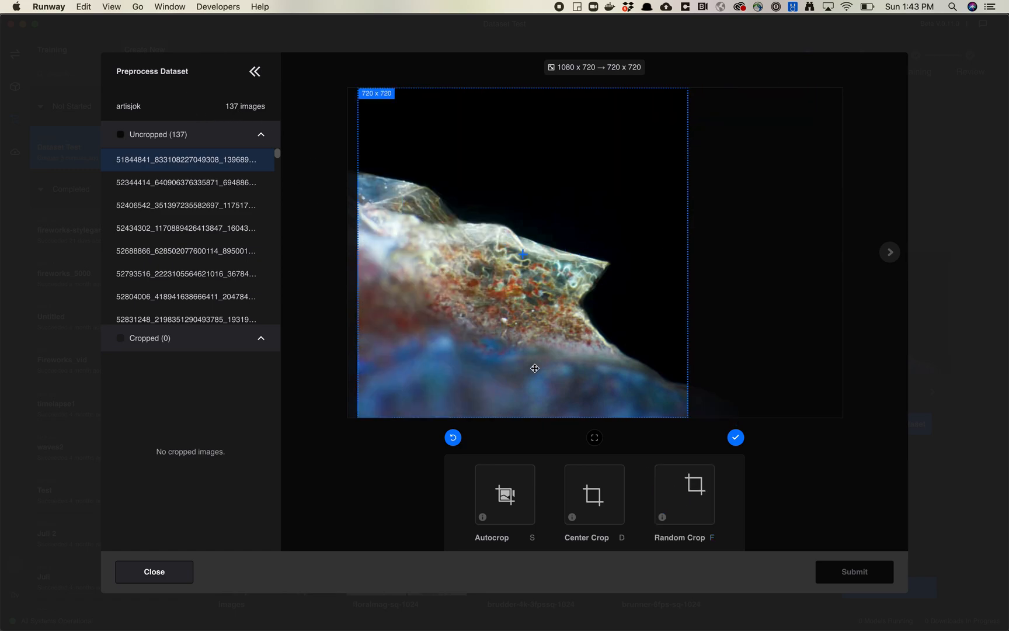
{"action": "left_click", "coordinate": [684, 494]}
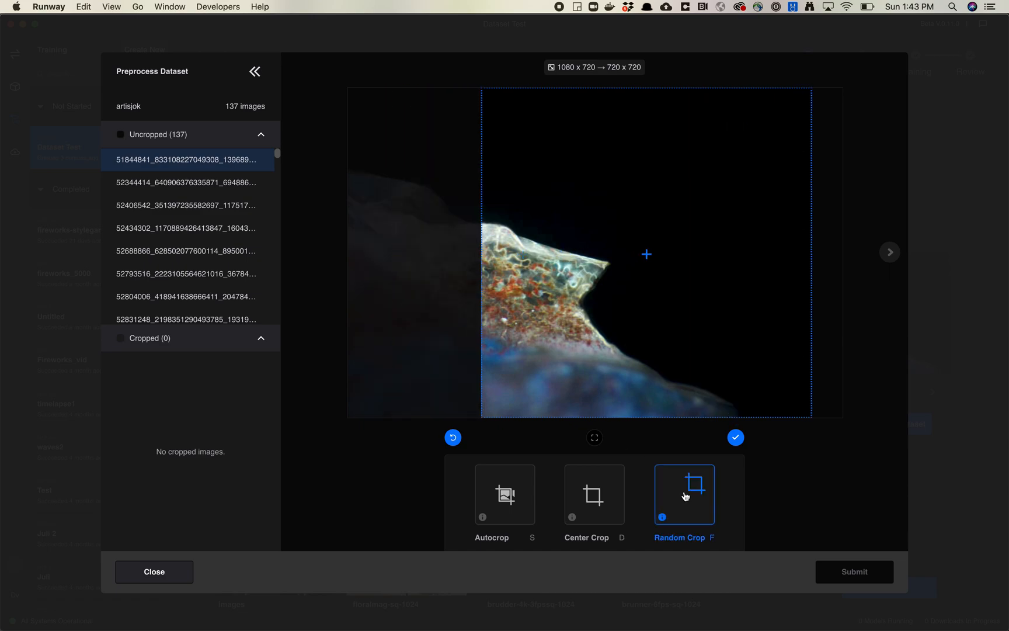
{"action": "left_click", "coordinate": [594, 494]}
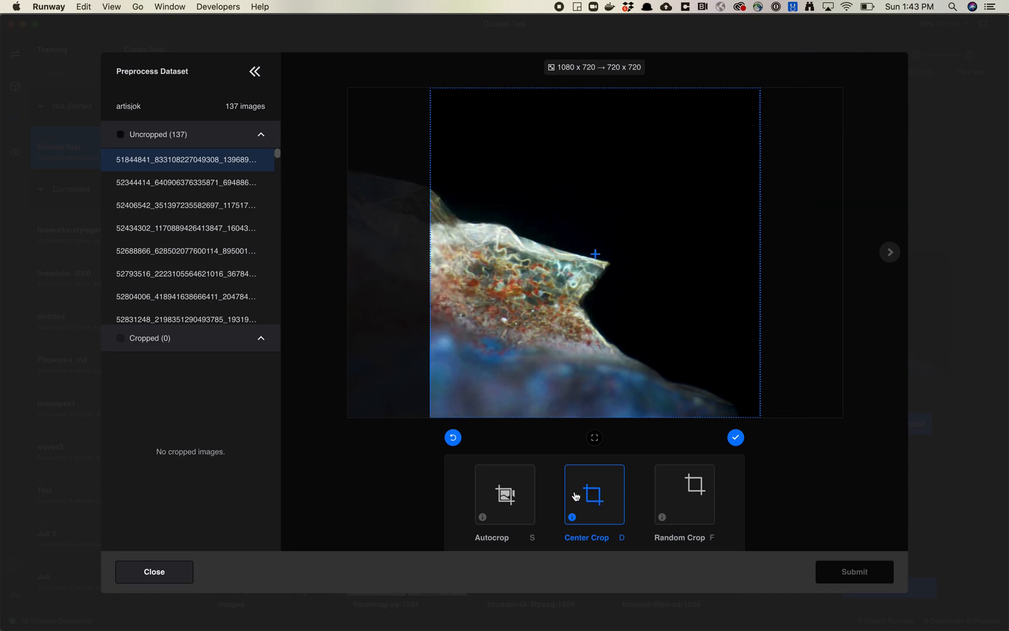
{"action": "left_click", "coordinate": [505, 494]}
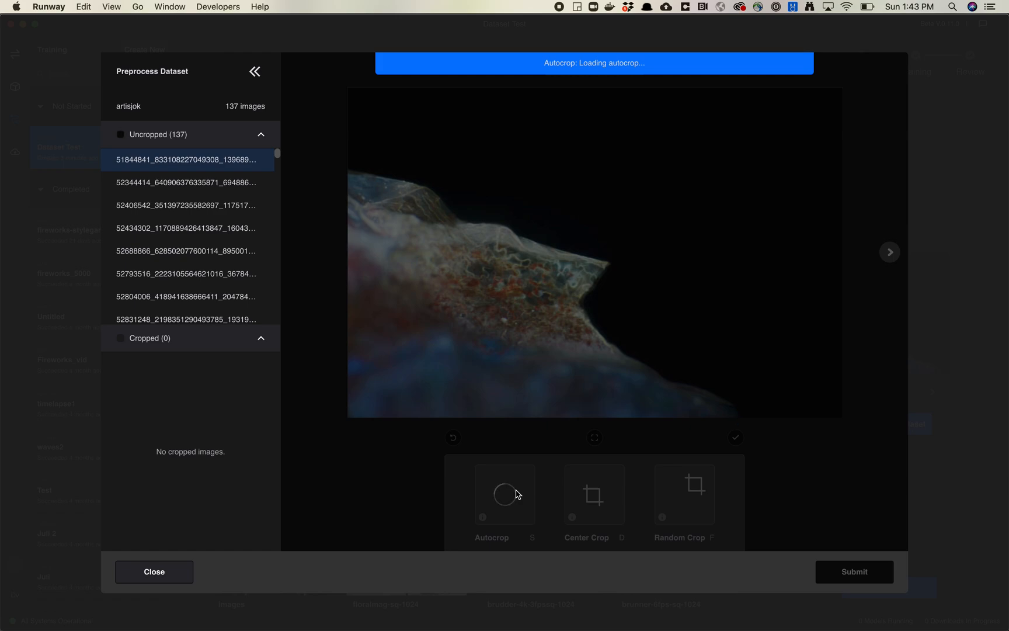
{"action": "left_click", "coordinate": [504, 494]}
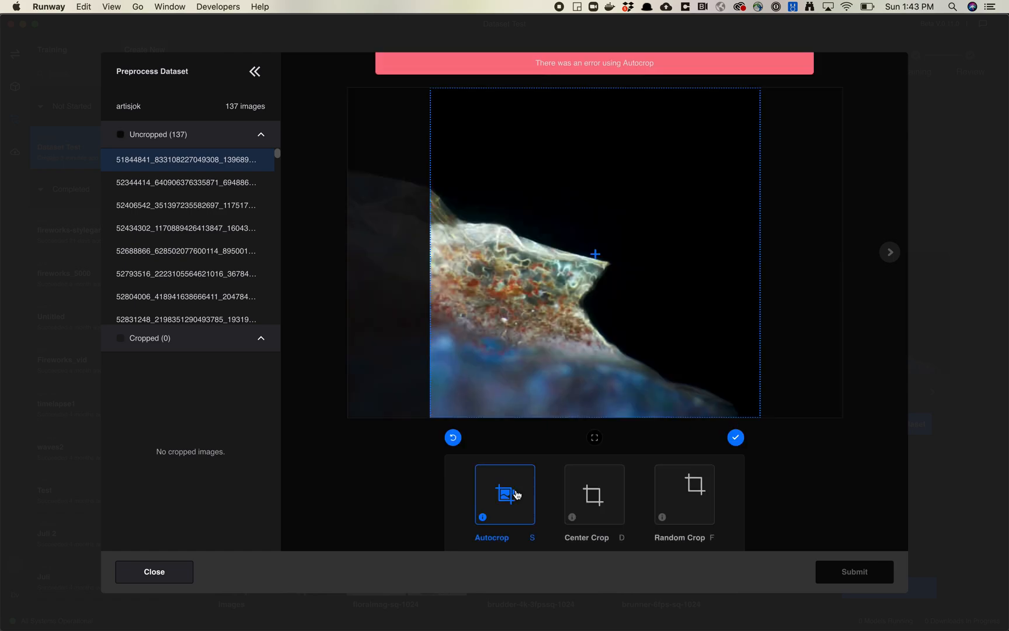
{"action": "mouse_move", "coordinate": [482, 519]}
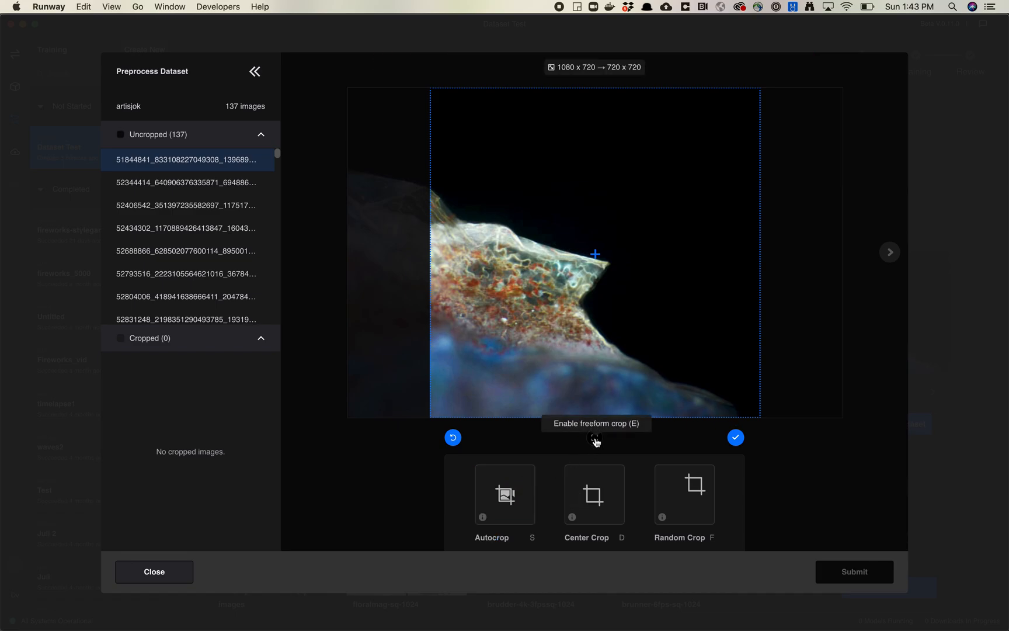
- Switch to a free-form crop and move and reshape it along the image's left edge
{"action": "left_click", "coordinate": [594, 438]}
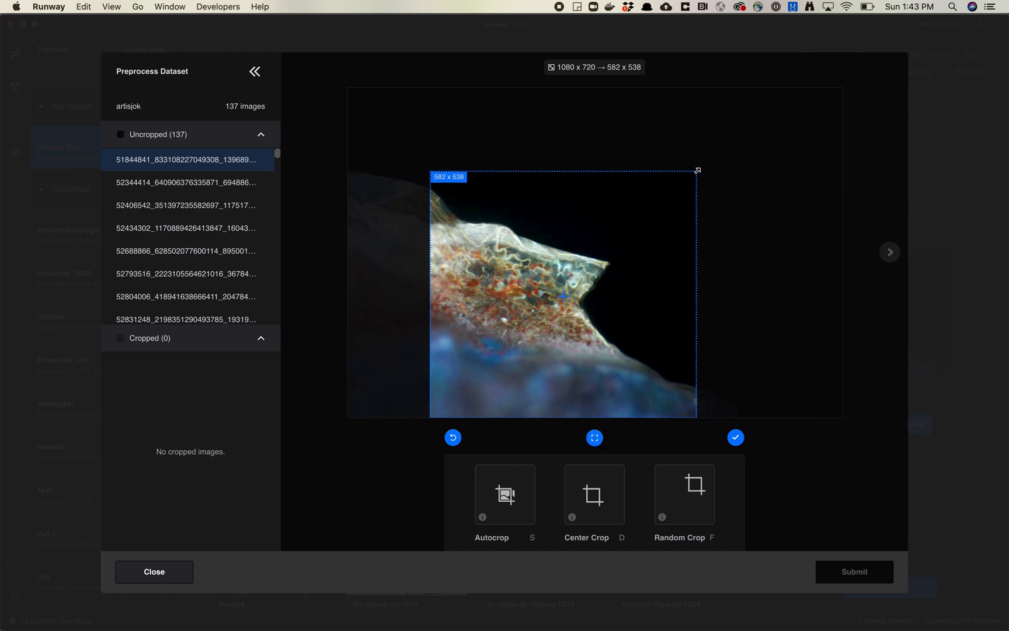
{"action": "left_click_drag", "start_coordinate": [563, 294], "coordinate": [499, 295]}
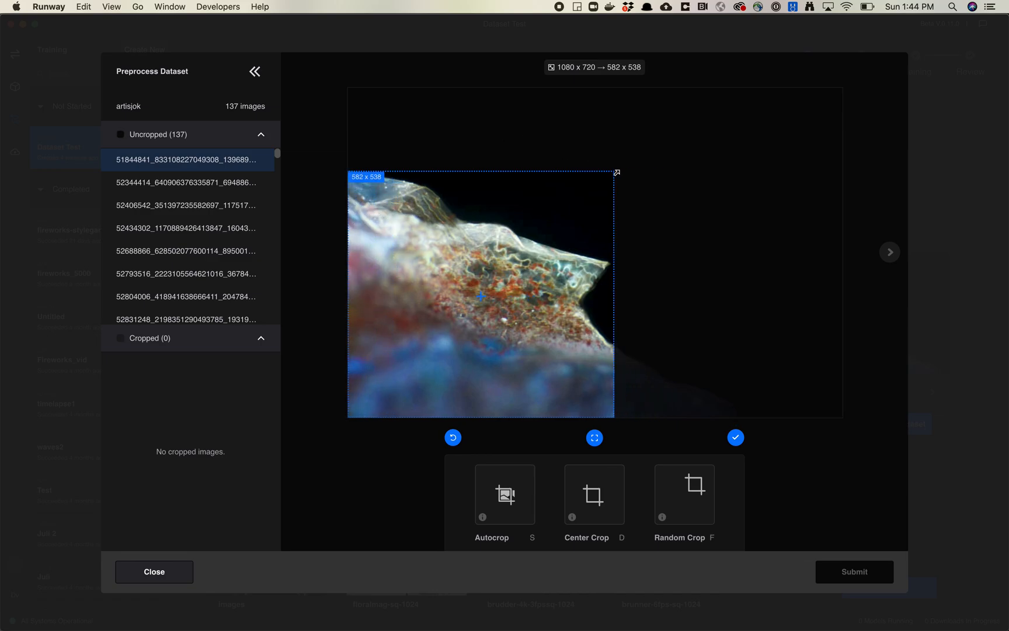
{"action": "left_click_drag", "start_coordinate": [615, 172], "coordinate": [607, 172]}
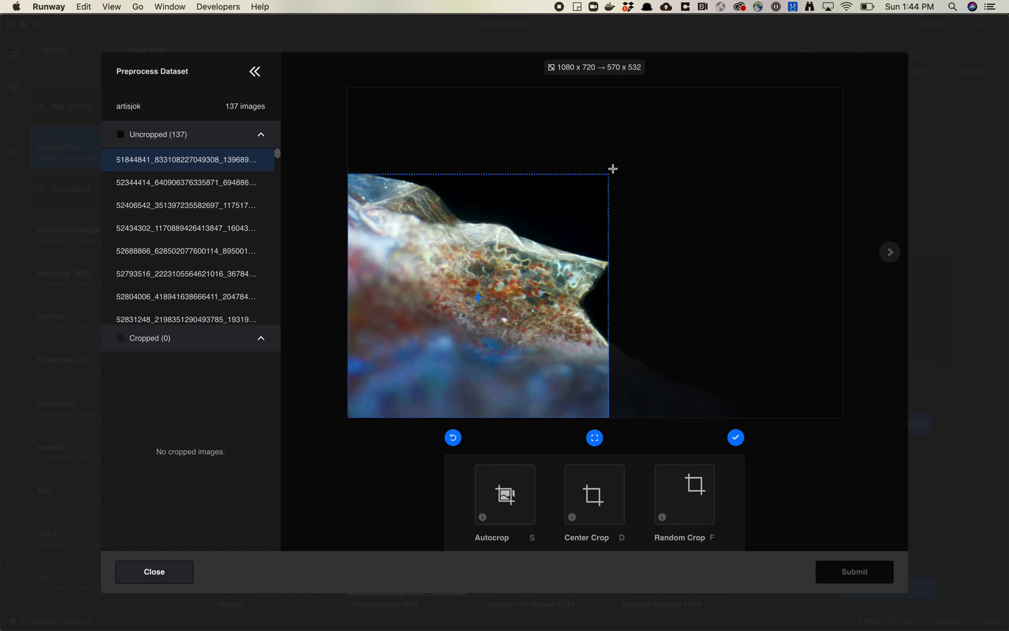
{"action": "left_click_drag", "start_coordinate": [611, 168], "coordinate": [551, 138]}
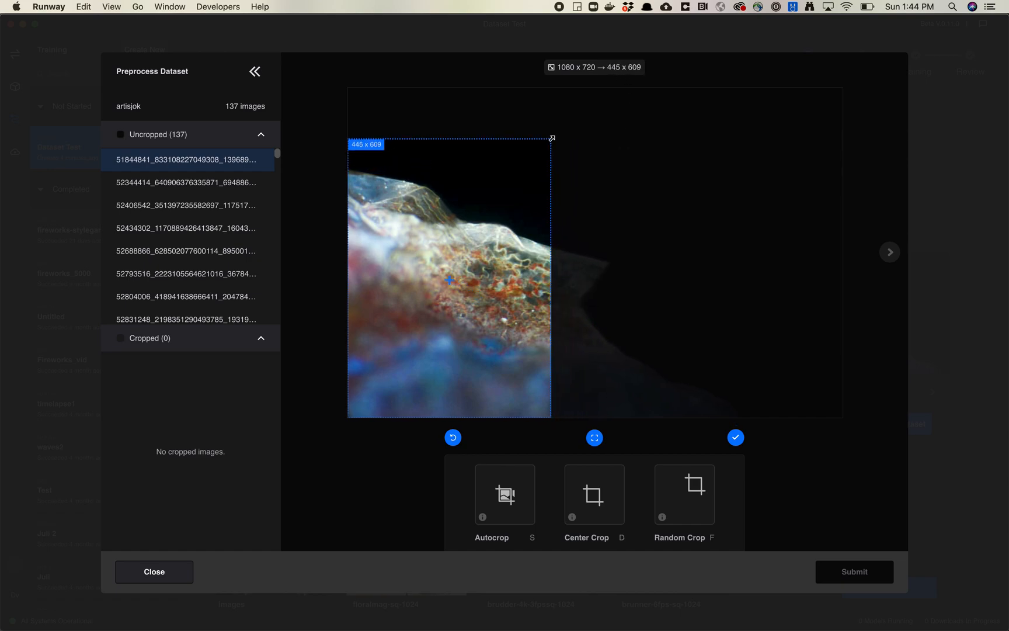
{"action": "left_click_drag", "start_coordinate": [552, 138], "coordinate": [686, 149]}
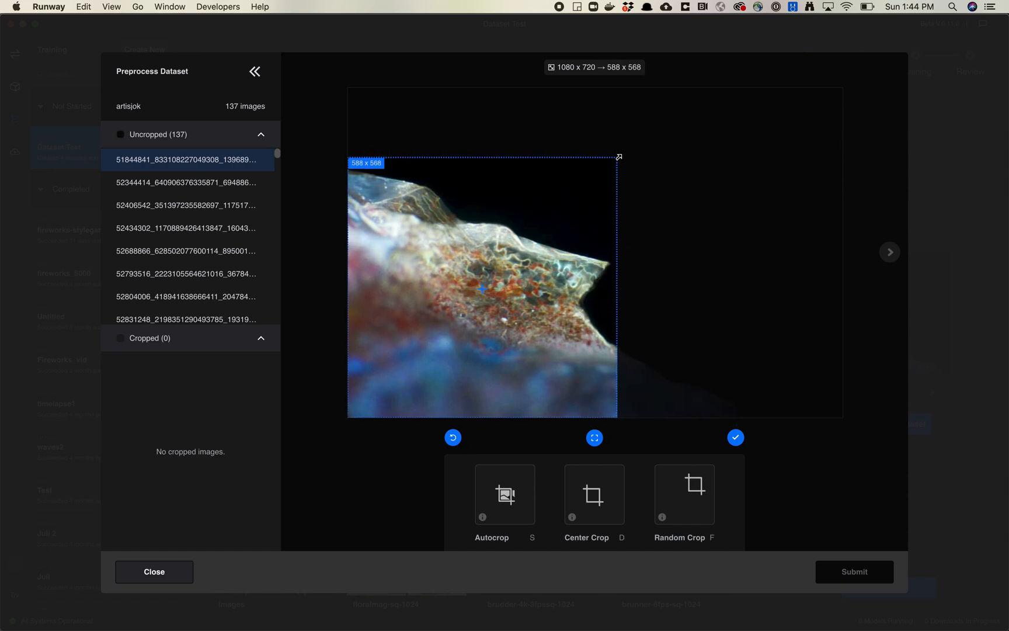
{"action": "left_click_drag", "start_coordinate": [616, 156], "coordinate": [633, 150]}
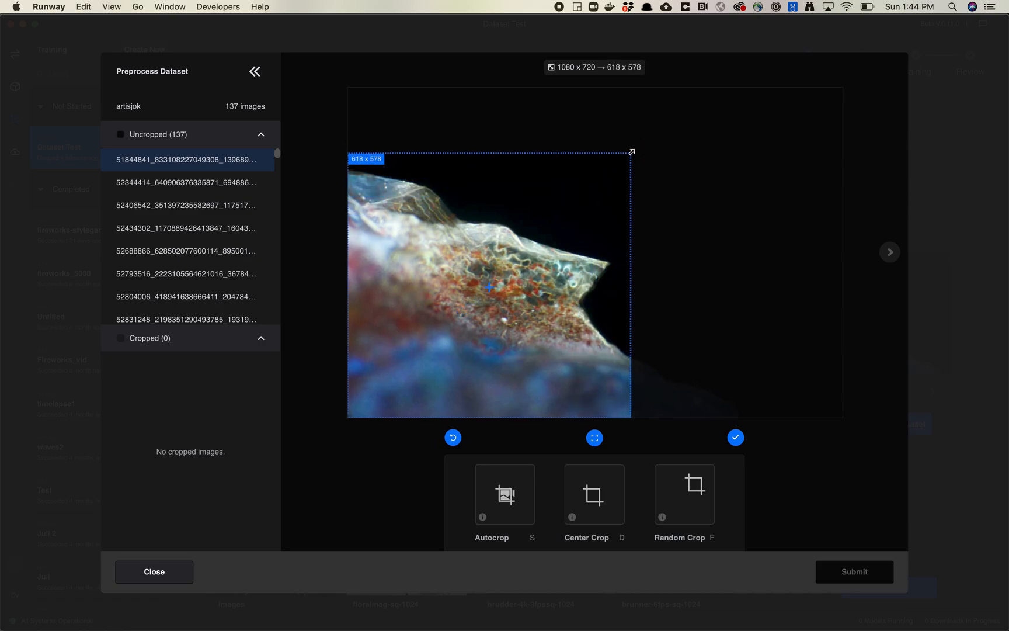
- Reposition and resize the crop so it frames the glittering crystal edge
{"action": "left_click_drag", "start_coordinate": [632, 151], "coordinate": [606, 180]}
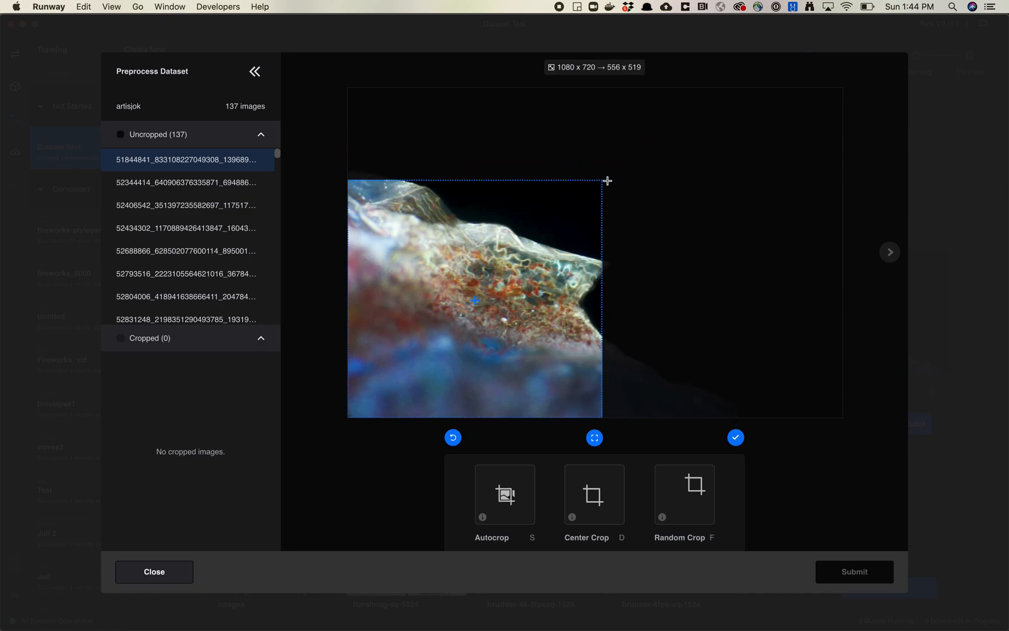
{"action": "left_click_drag", "start_coordinate": [608, 180], "coordinate": [729, 83]}
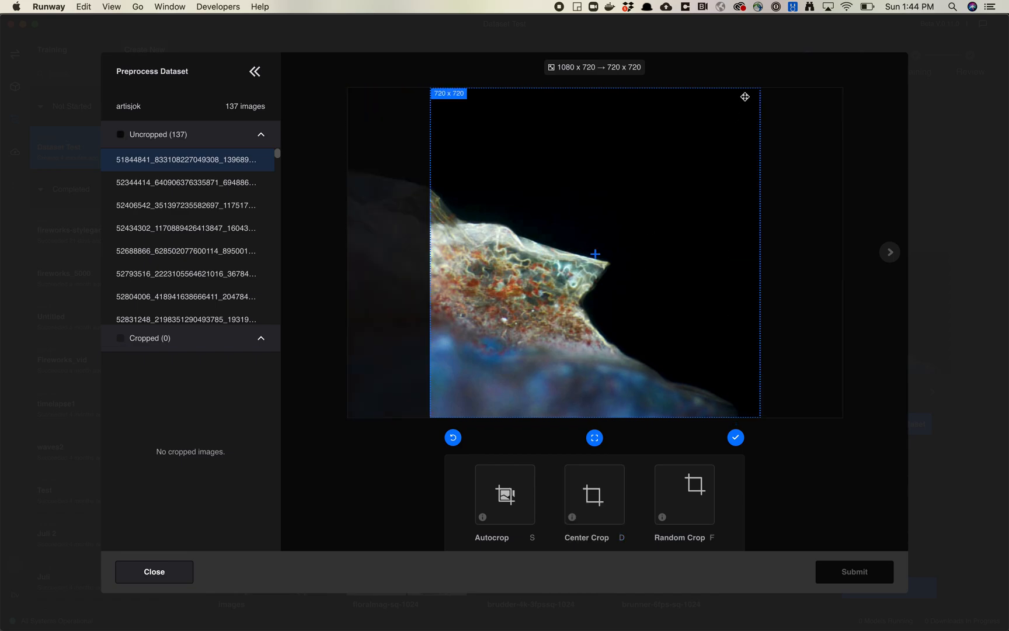
{"action": "left_click_drag", "start_coordinate": [758, 93], "coordinate": [687, 168]}
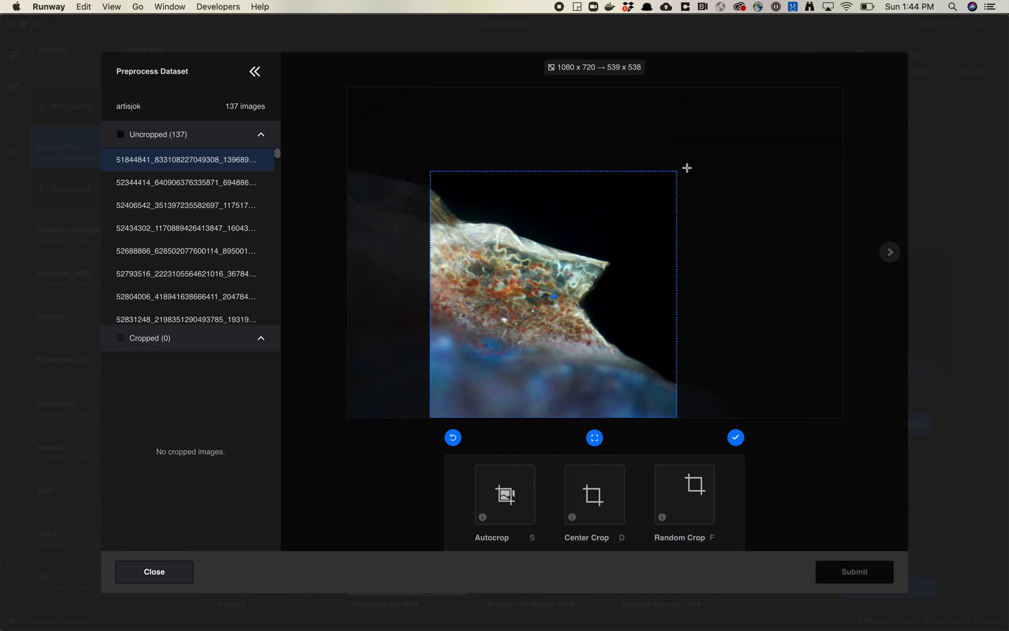
{"action": "left_click_drag", "start_coordinate": [687, 168], "coordinate": [681, 178]}
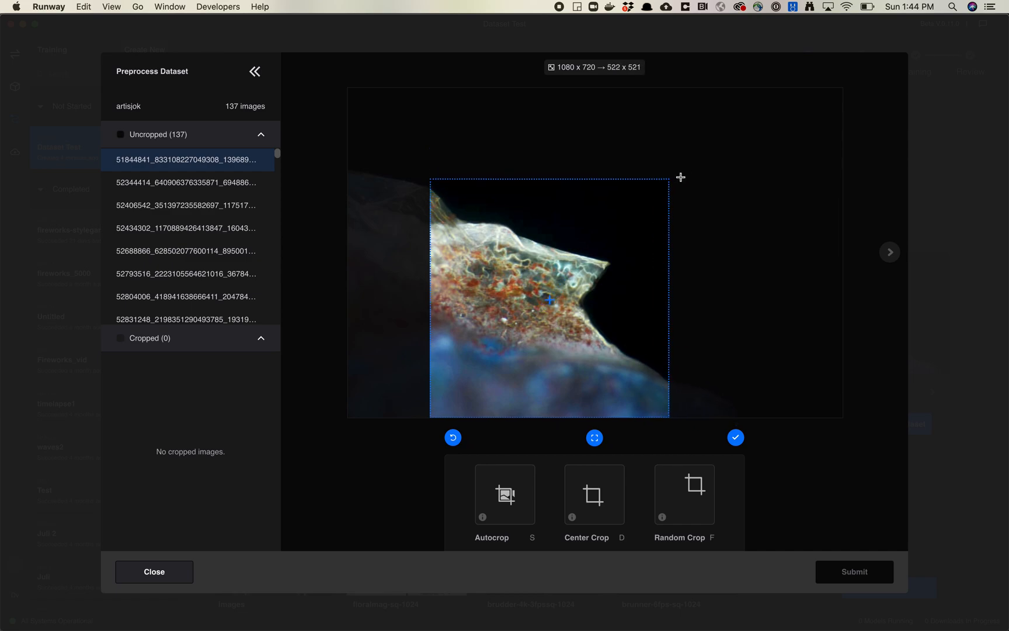
{"action": "left_click_drag", "start_coordinate": [680, 177], "coordinate": [686, 173]}
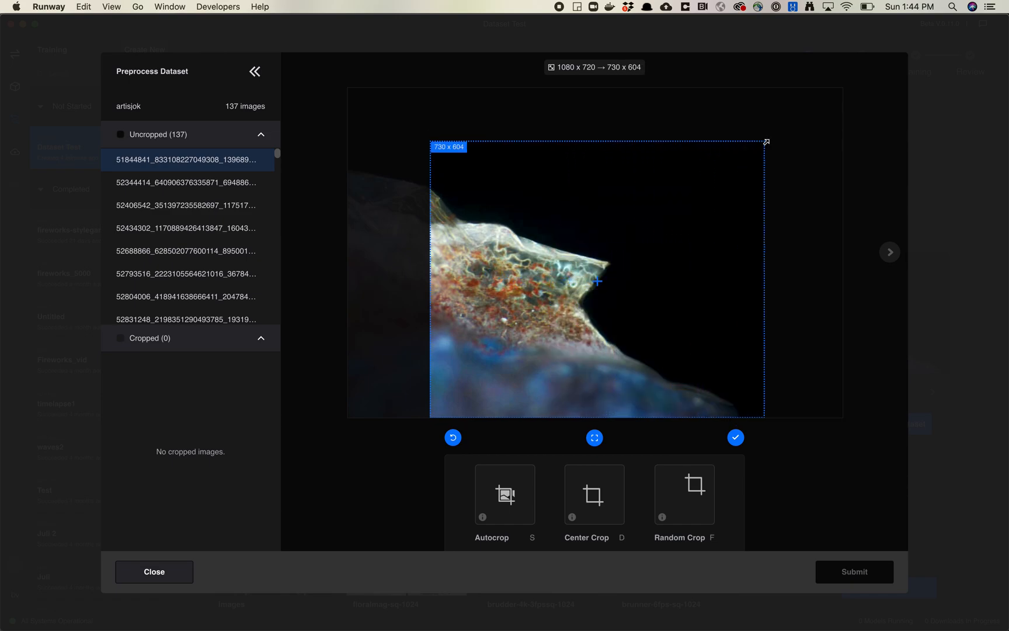
{"action": "left_click_drag", "start_coordinate": [766, 140], "coordinate": [777, 172]}
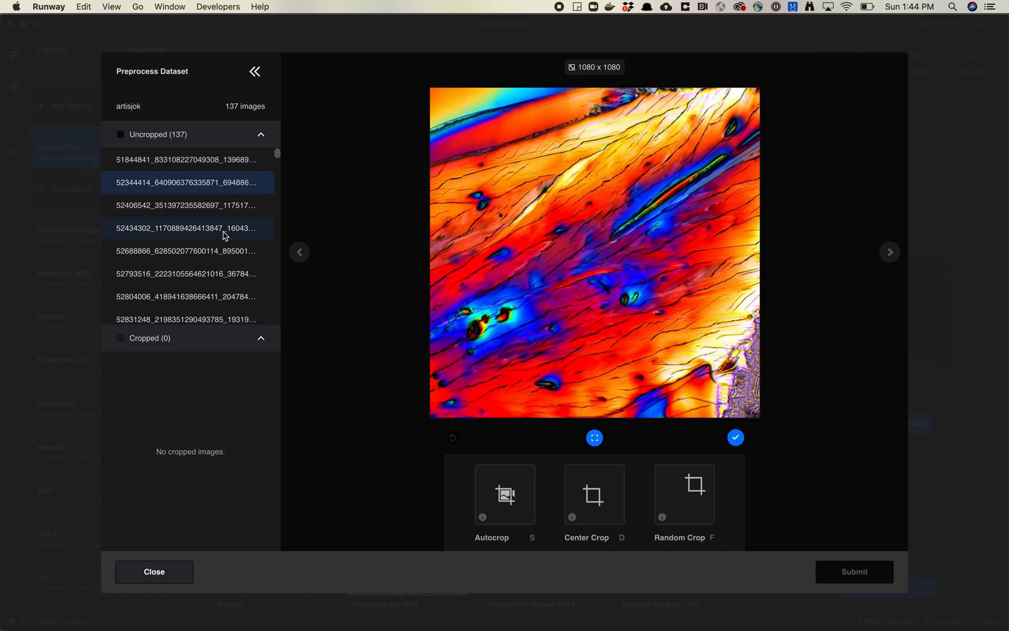
- Select all 137 uncropped artisjok images for center cropping
{"action": "left_click", "coordinate": [187, 228]}
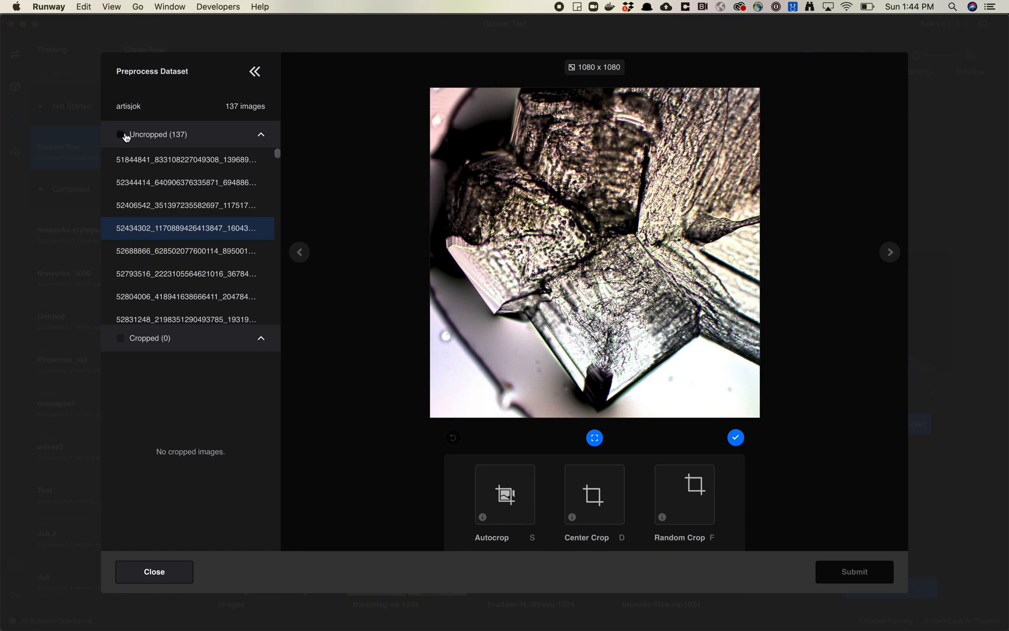
{"action": "left_click", "coordinate": [121, 135]}
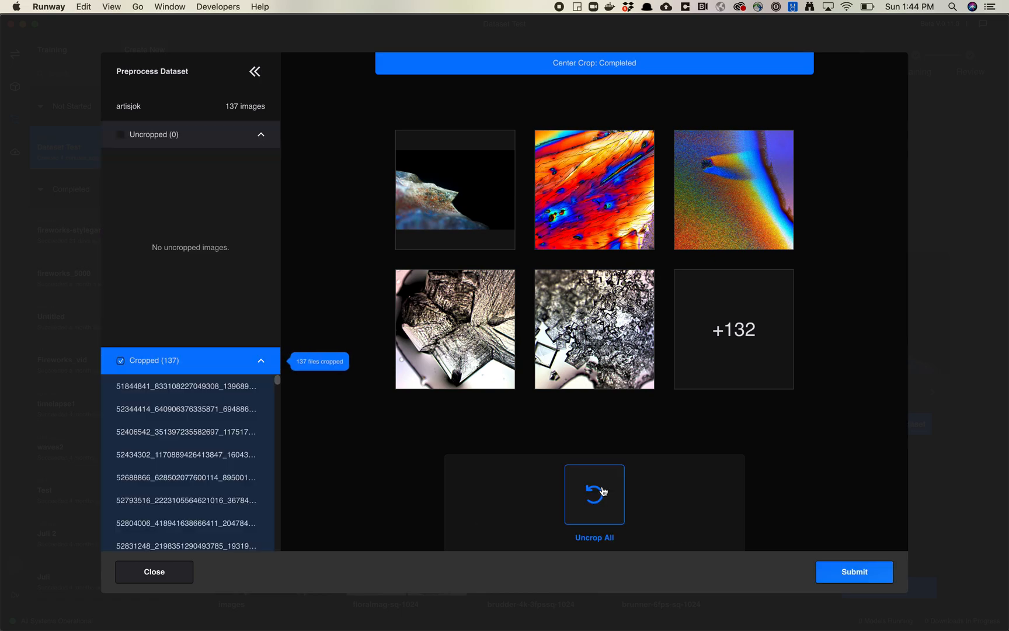
{"action": "mouse_move", "coordinate": [278, 385]}
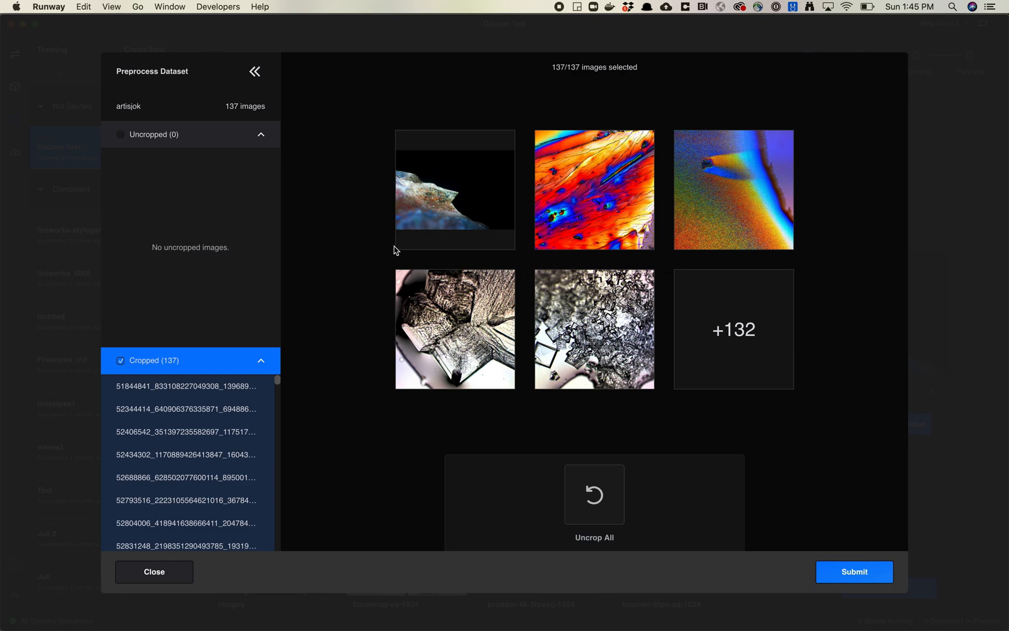
- Review several cropped thumbnails including the tall holographic disc image, then submit the cropped images as a new dataset
{"action": "left_click", "coordinate": [187, 386]}
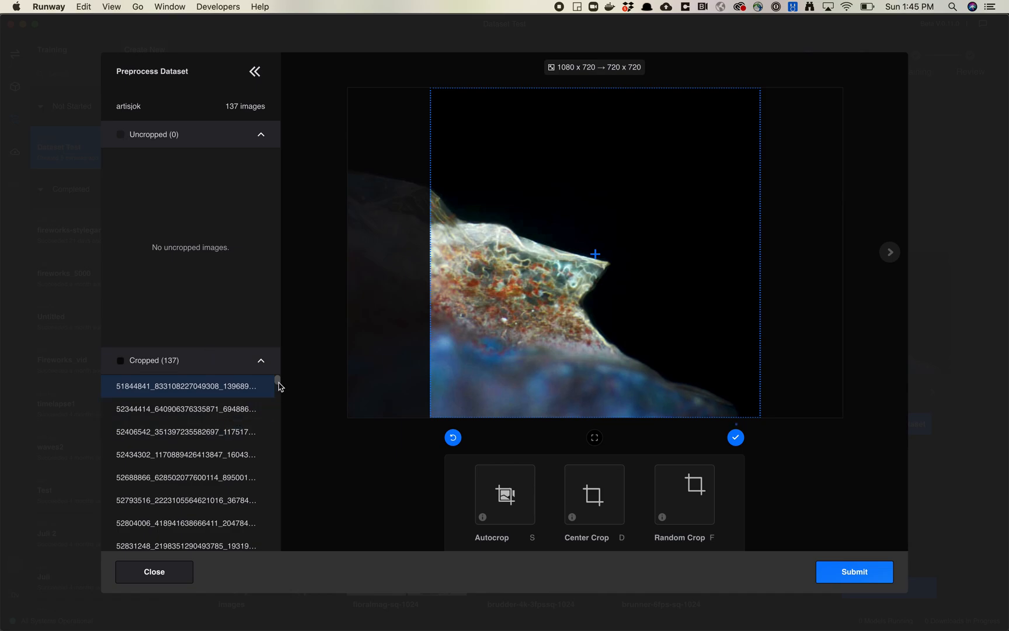
{"action": "scroll", "scroll_direction": "down", "scroll_amount": 3}
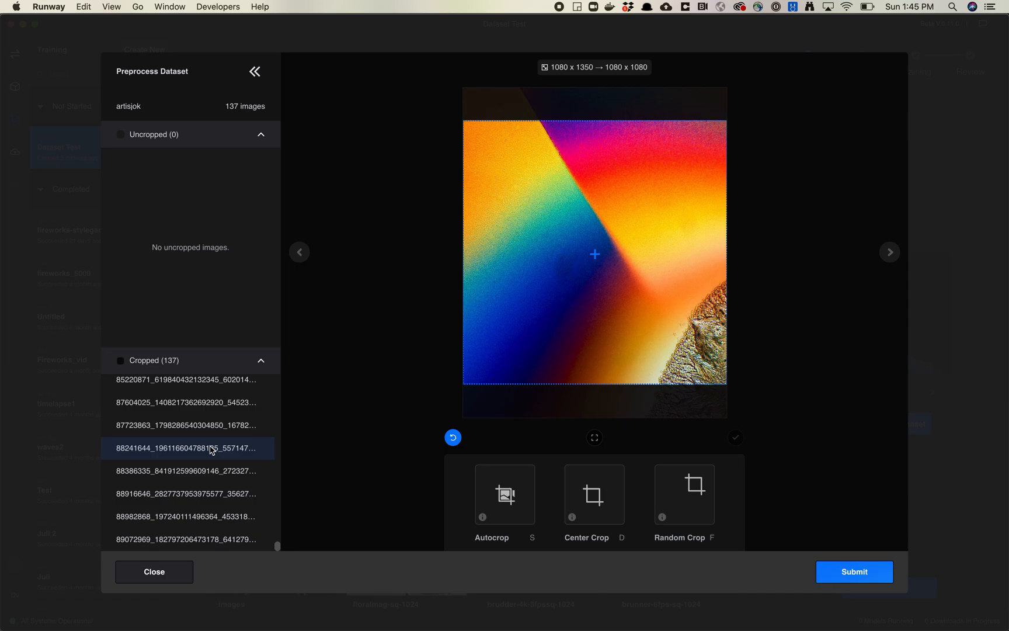
{"action": "mouse_move", "coordinate": [213, 449]}
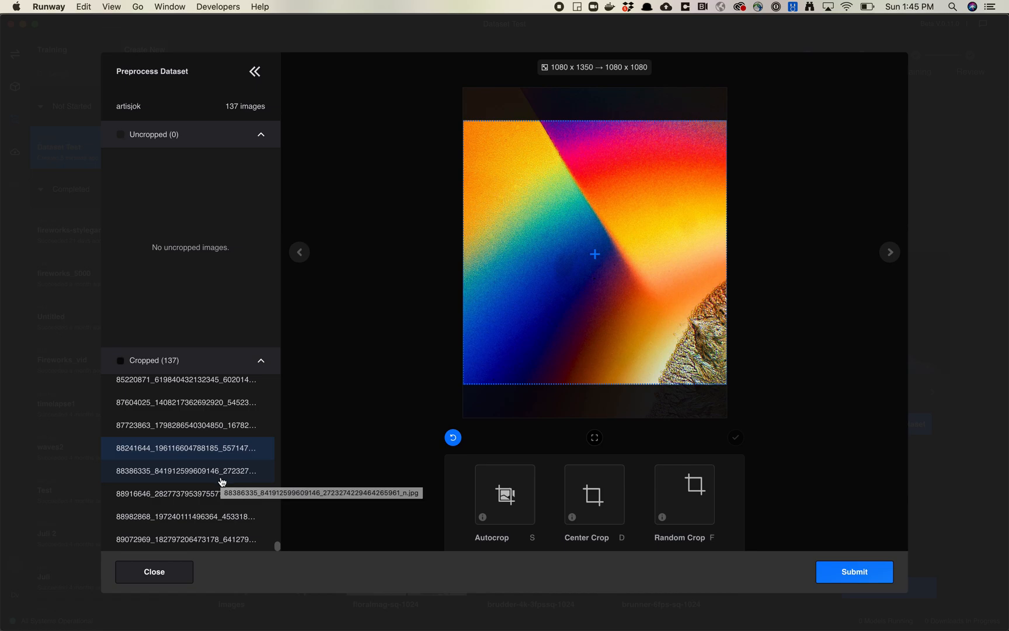
{"action": "left_click", "coordinate": [187, 494]}
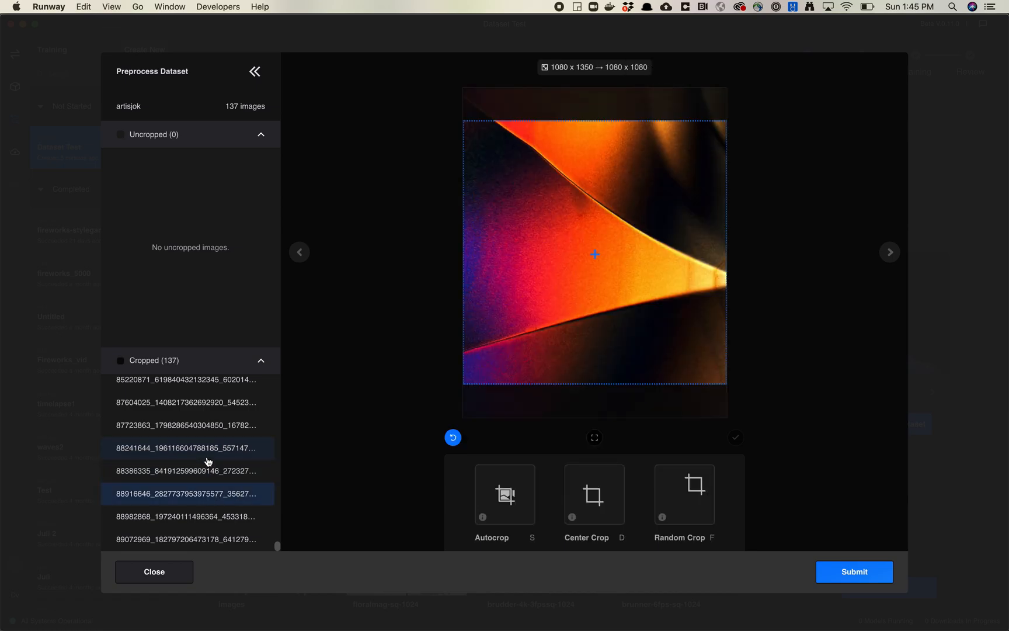
{"action": "left_click", "coordinate": [187, 402]}
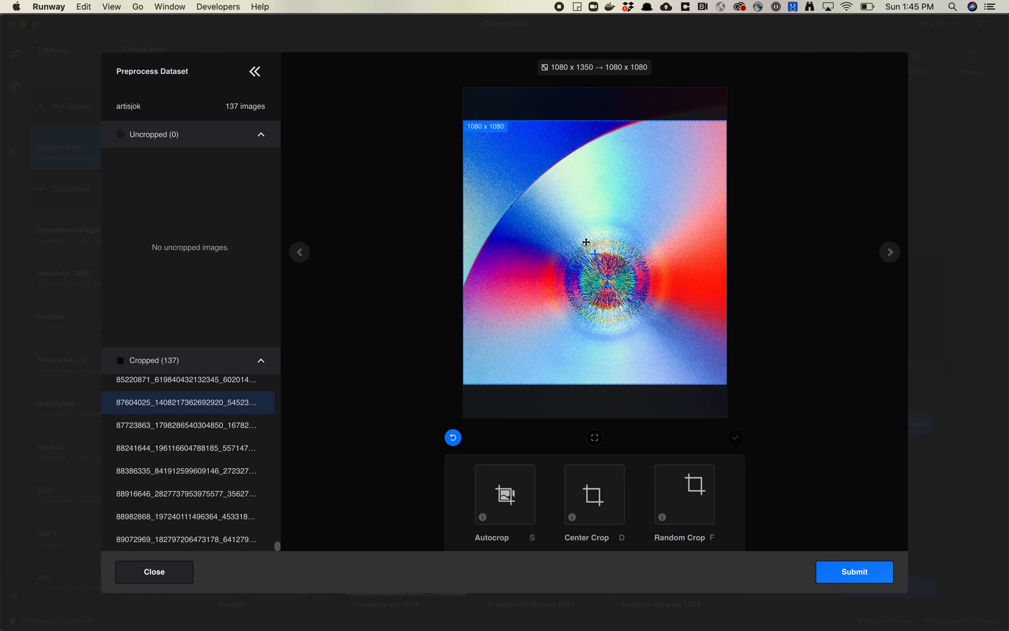
{"action": "mouse_move", "coordinate": [325, 430]}
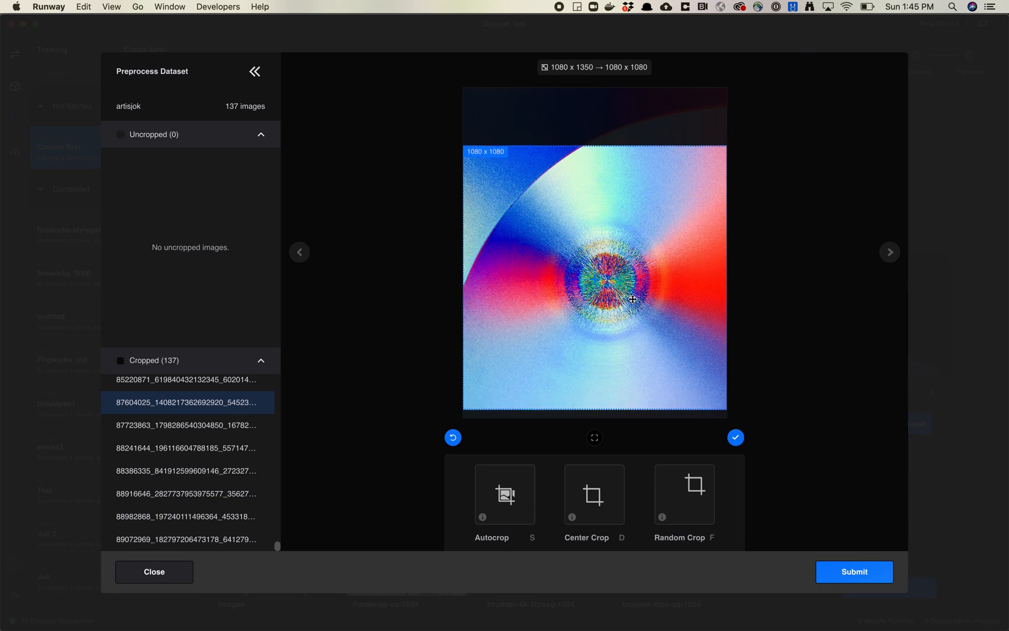
{"action": "left_click", "coordinate": [853, 571]}
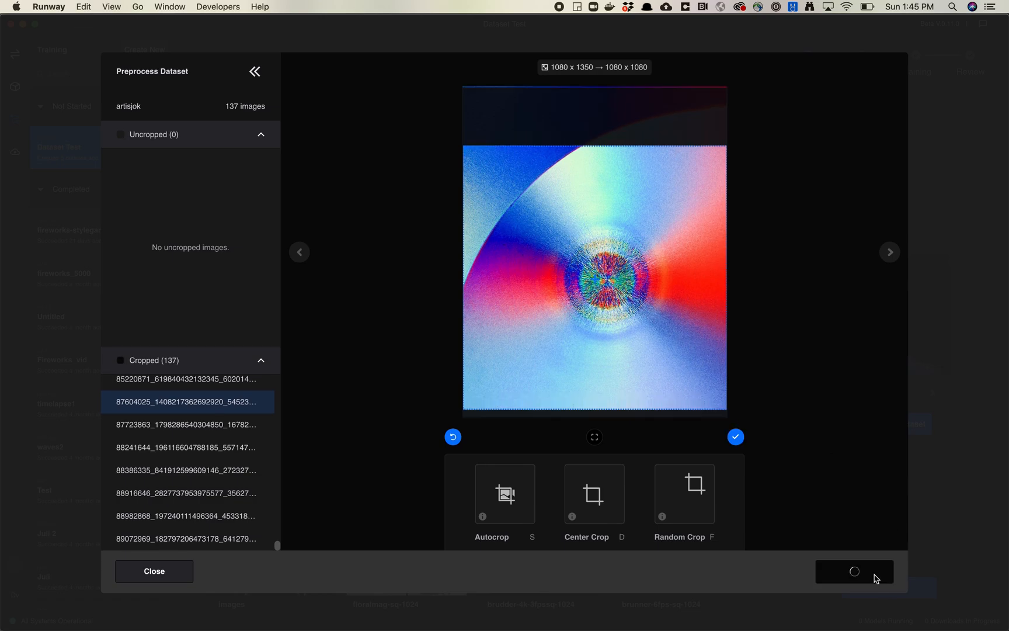
- Wait on the Select a Dataset page while the artisjok - Transformed dataset crops toward 137 files
{"action": "left_click", "coordinate": [854, 571]}
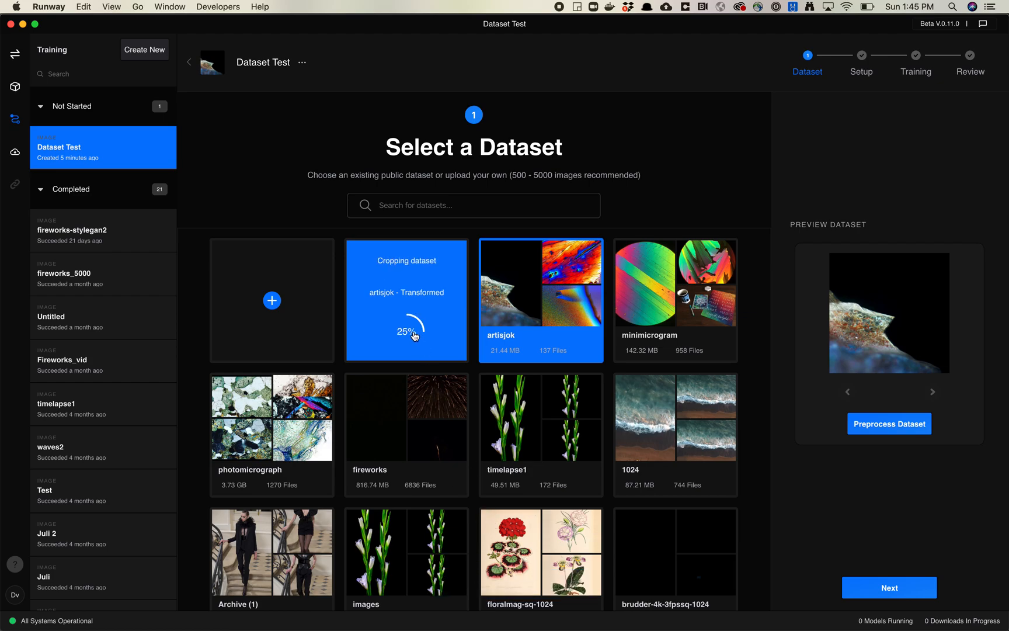
{"action": "mouse_move", "coordinate": [394, 296]}
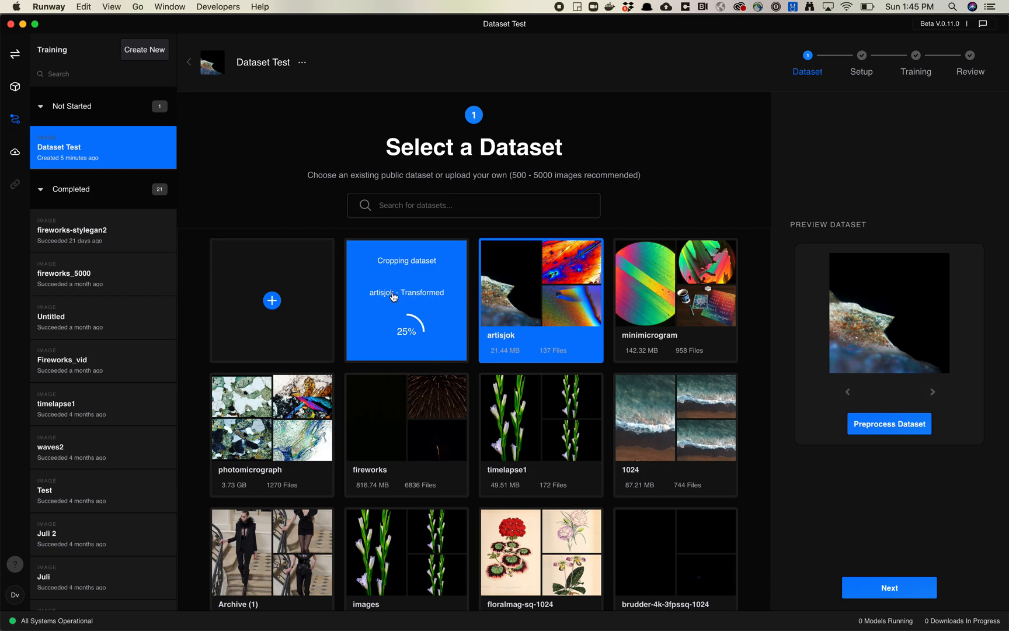
{"action": "mouse_move", "coordinate": [487, 313]}
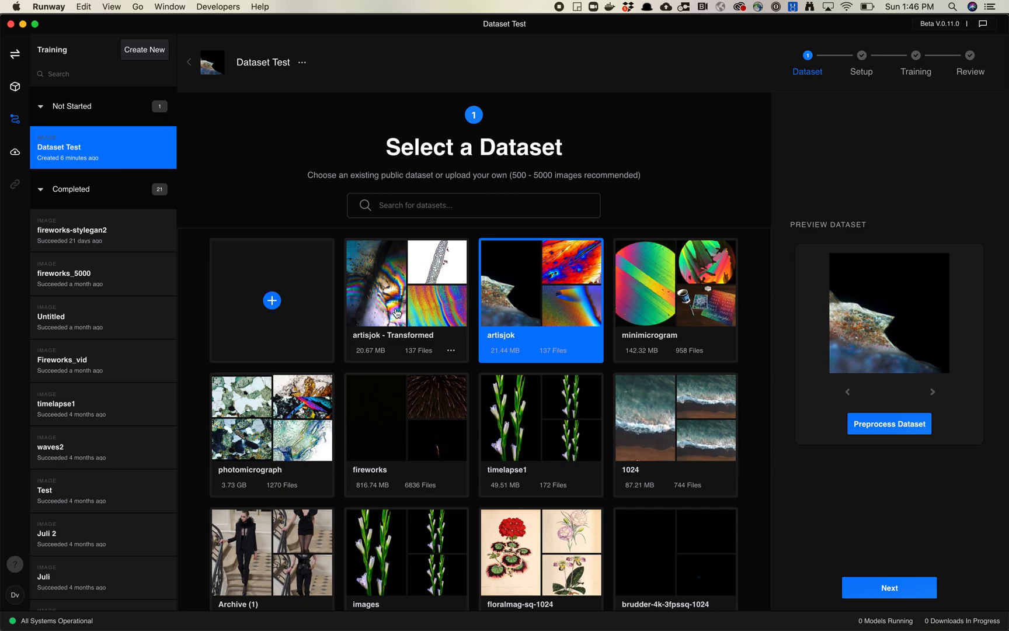
{"action": "mouse_move", "coordinate": [393, 344]}
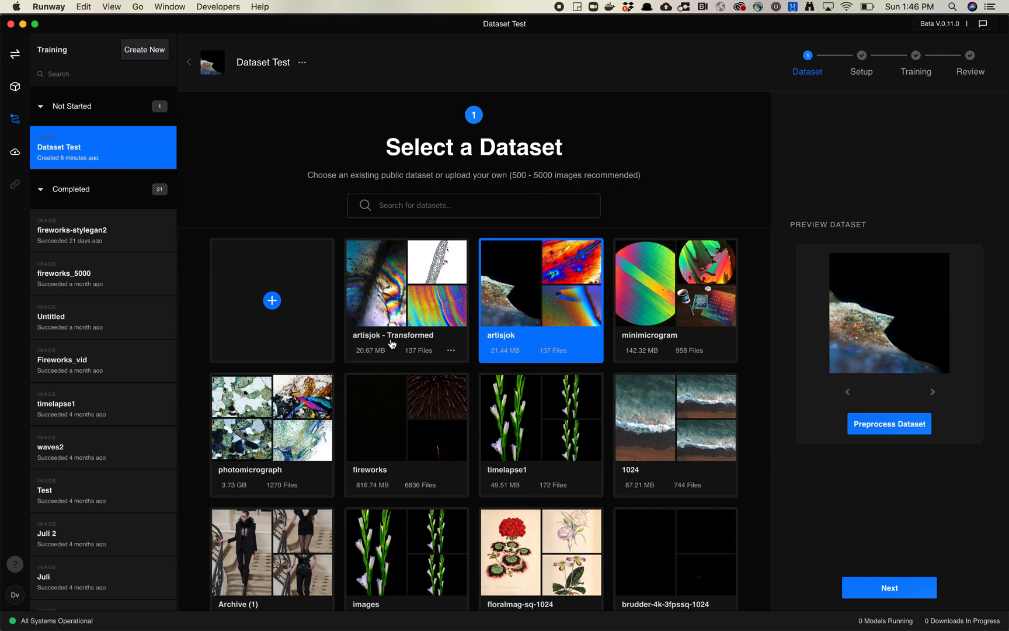
- Select the 137-file artisjok - Transformed dataset card for the Dataset Test training experiment
{"action": "left_click", "coordinate": [407, 299]}
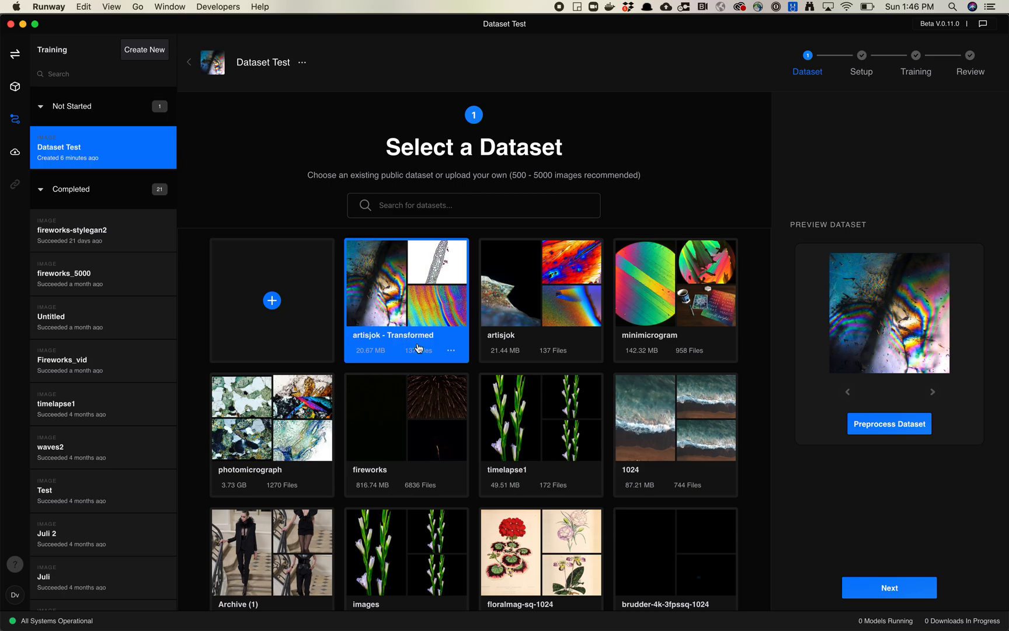
{"action": "mouse_move", "coordinate": [420, 348]}
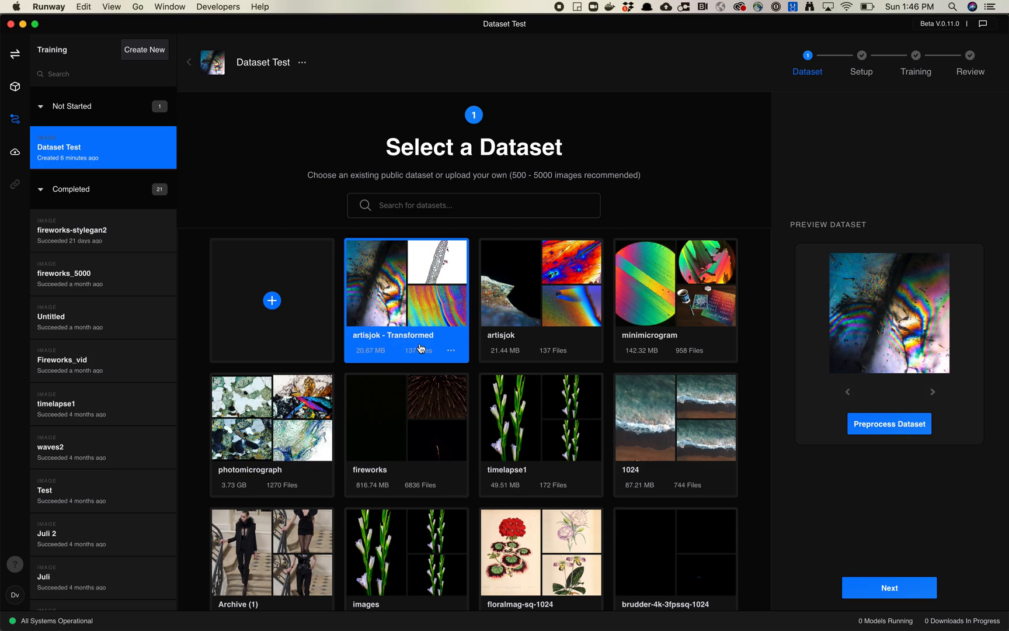